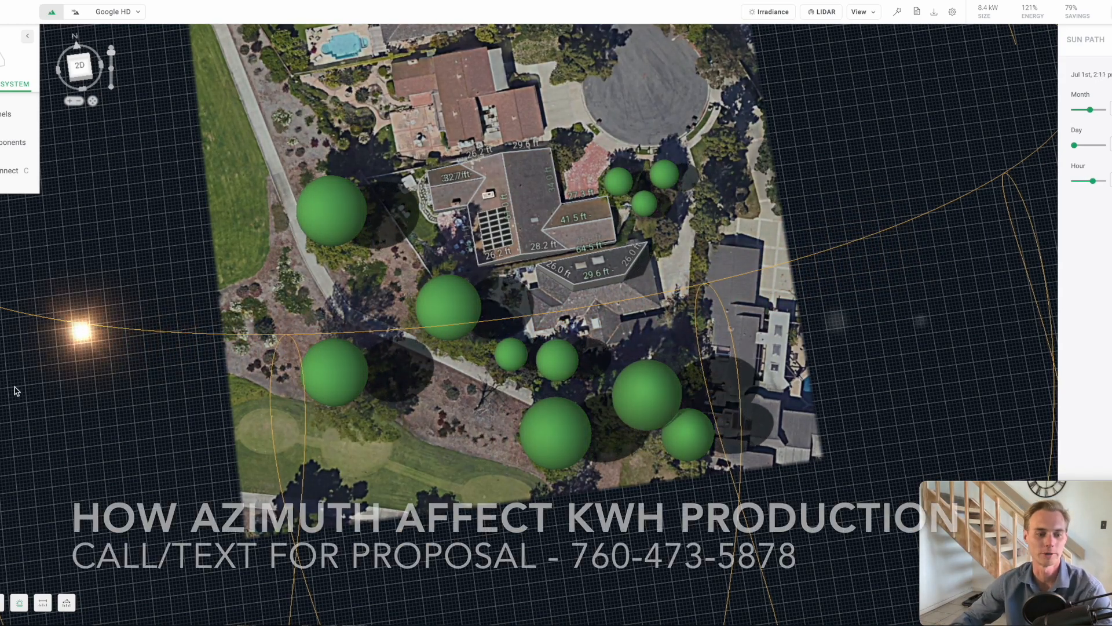
# - Hide the sun path overlay to return to the plain overhead site view
pyautogui.click(20, 602)
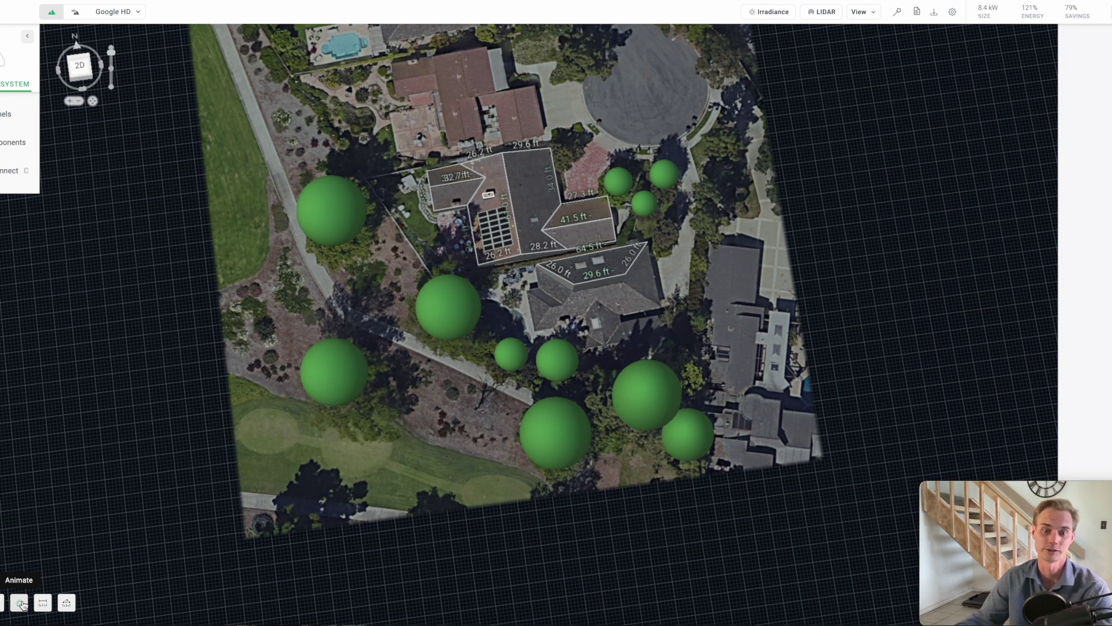
pyautogui.click(13, 603)
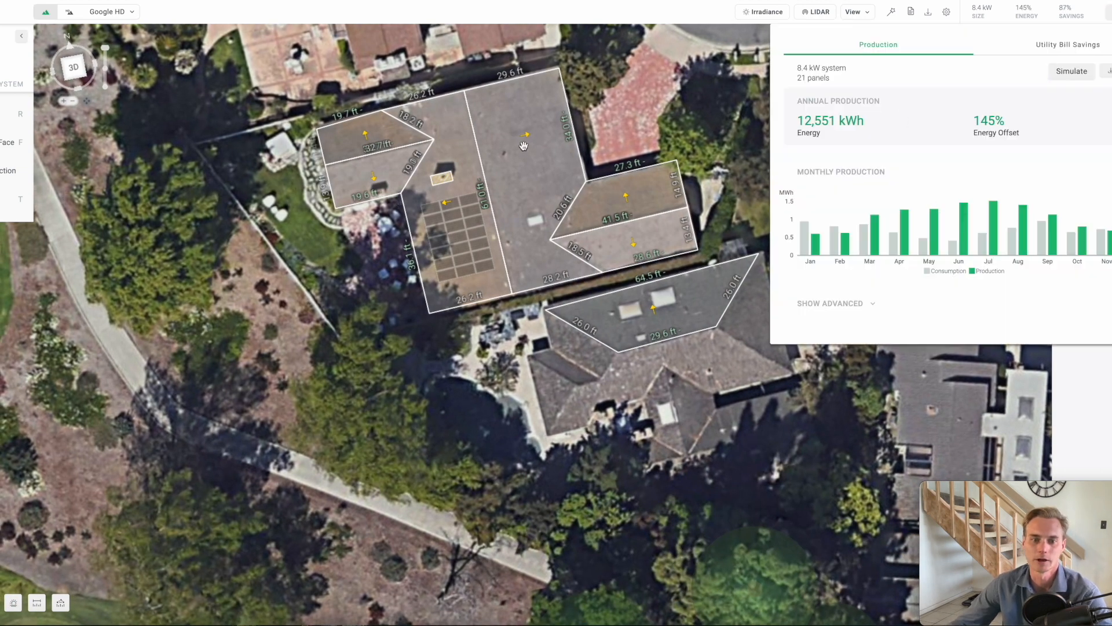
pyautogui.moveTo(408, 268)
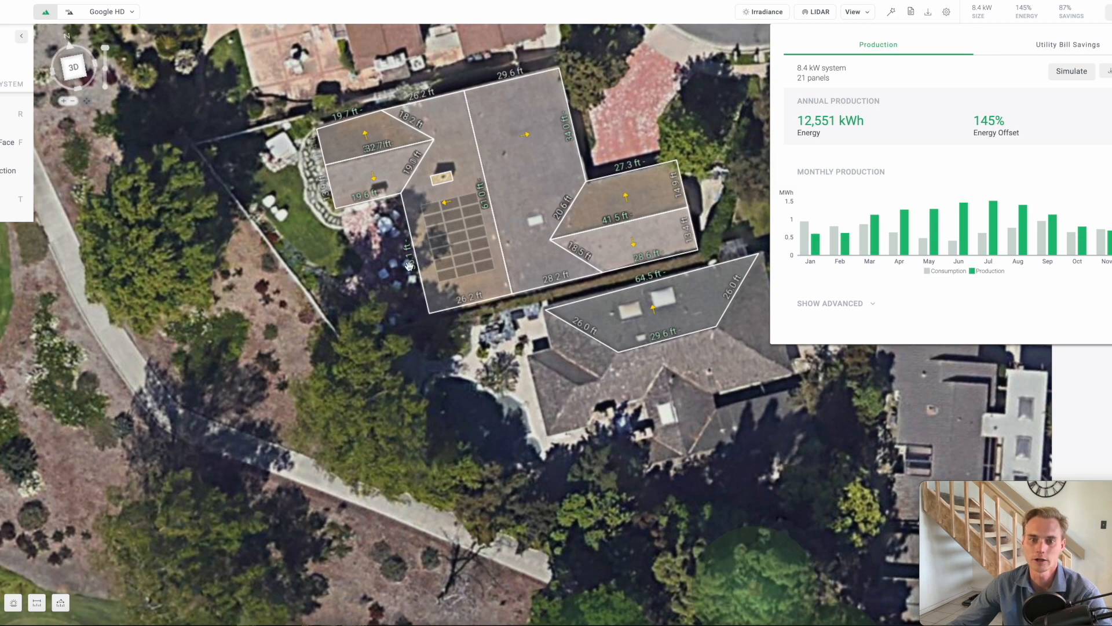
pyautogui.moveTo(956, 138)
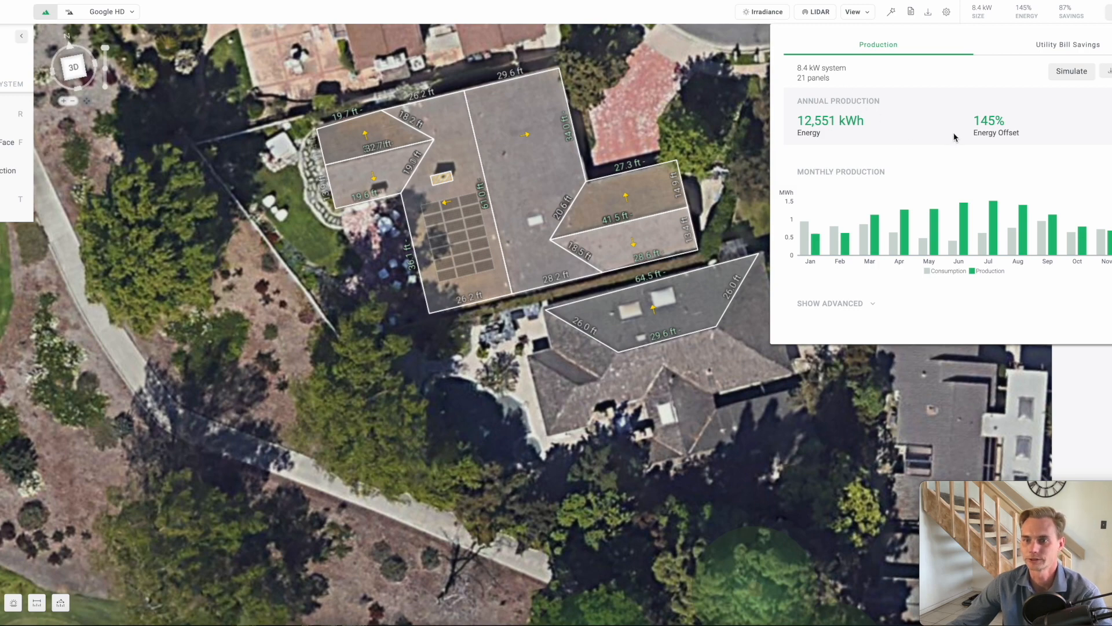
pyautogui.moveTo(806, 109)
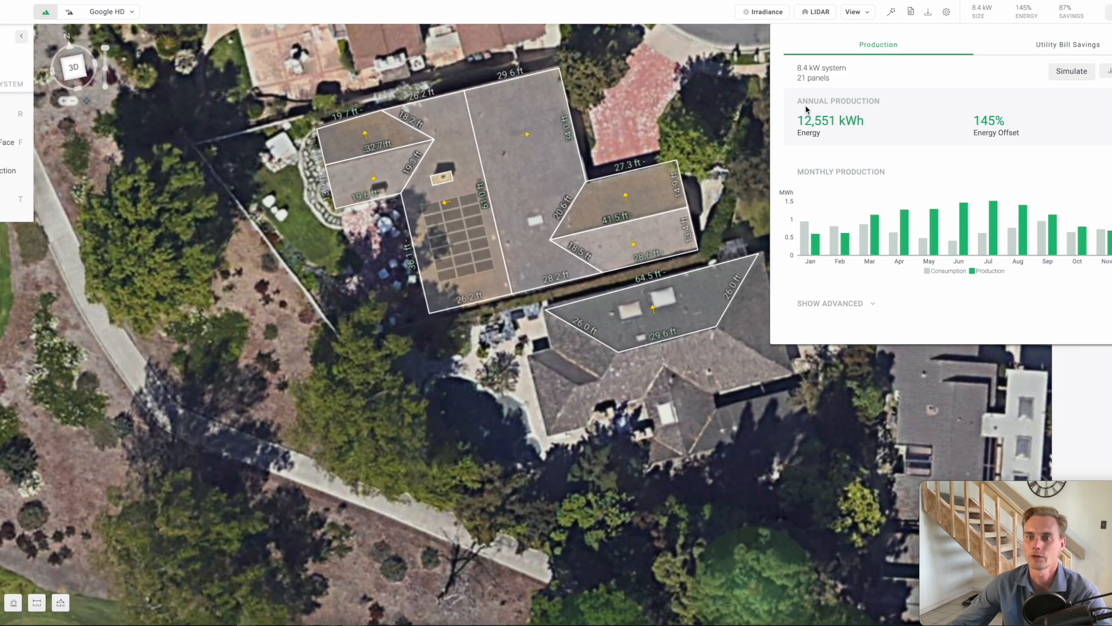
pyautogui.moveTo(387, 127)
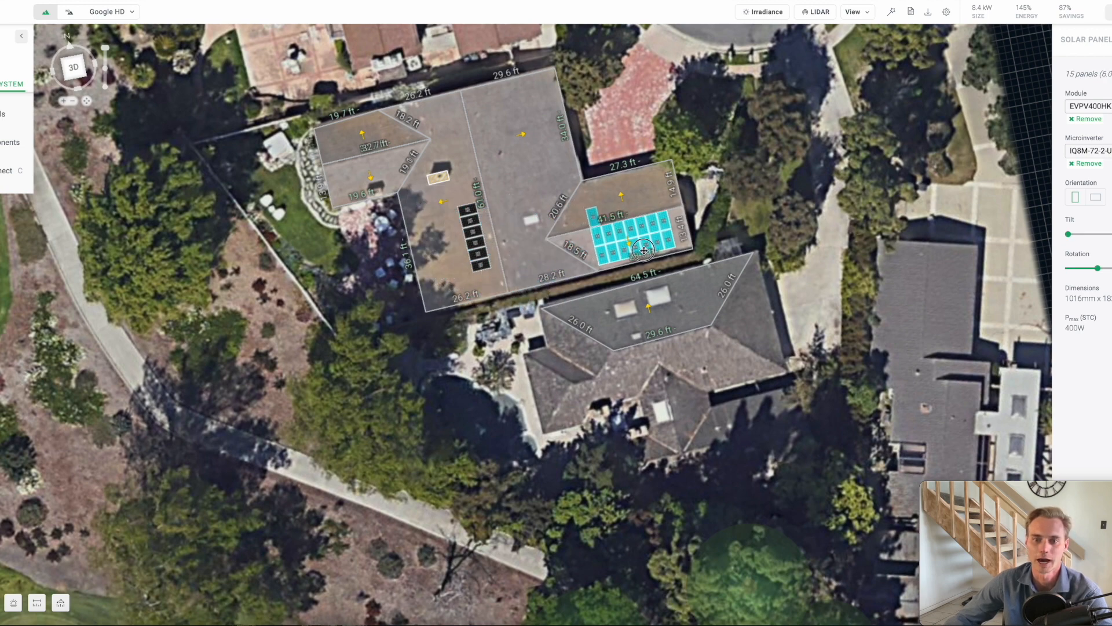
# - Move the remaining main-face panels to the small upper-left face and reopen the production summary
pyautogui.click(624, 181)
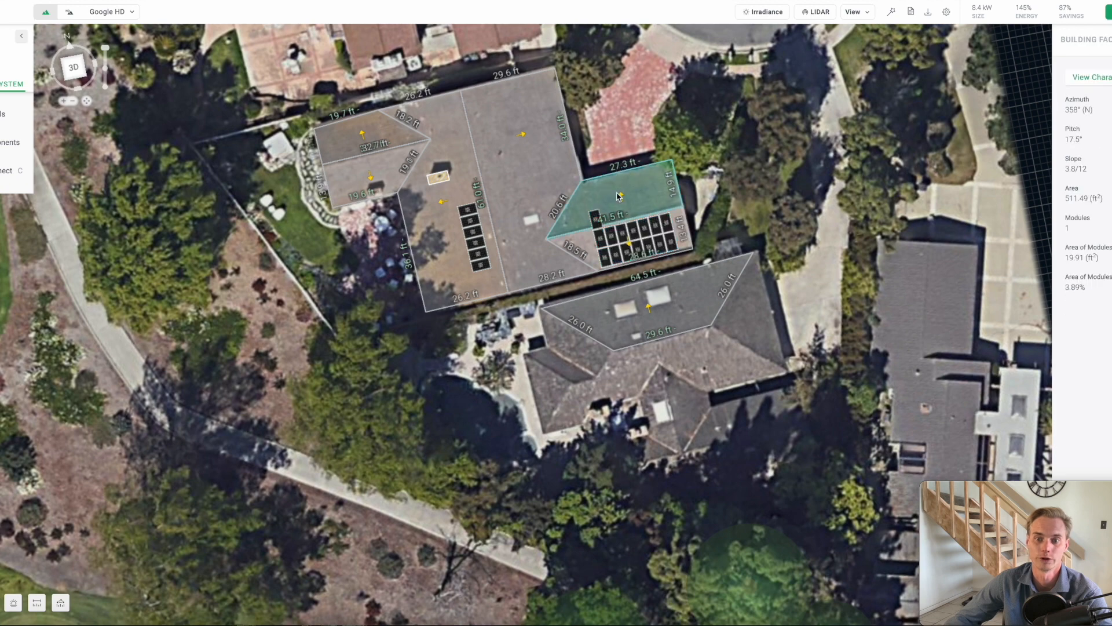
pyautogui.click(486, 277)
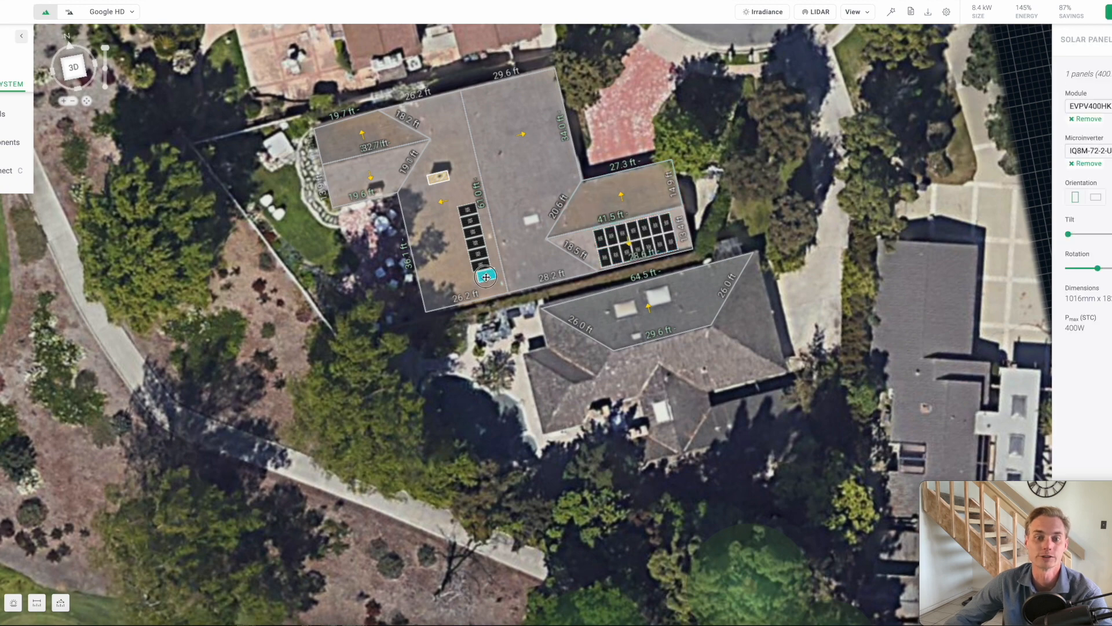
pyautogui.click(485, 277)
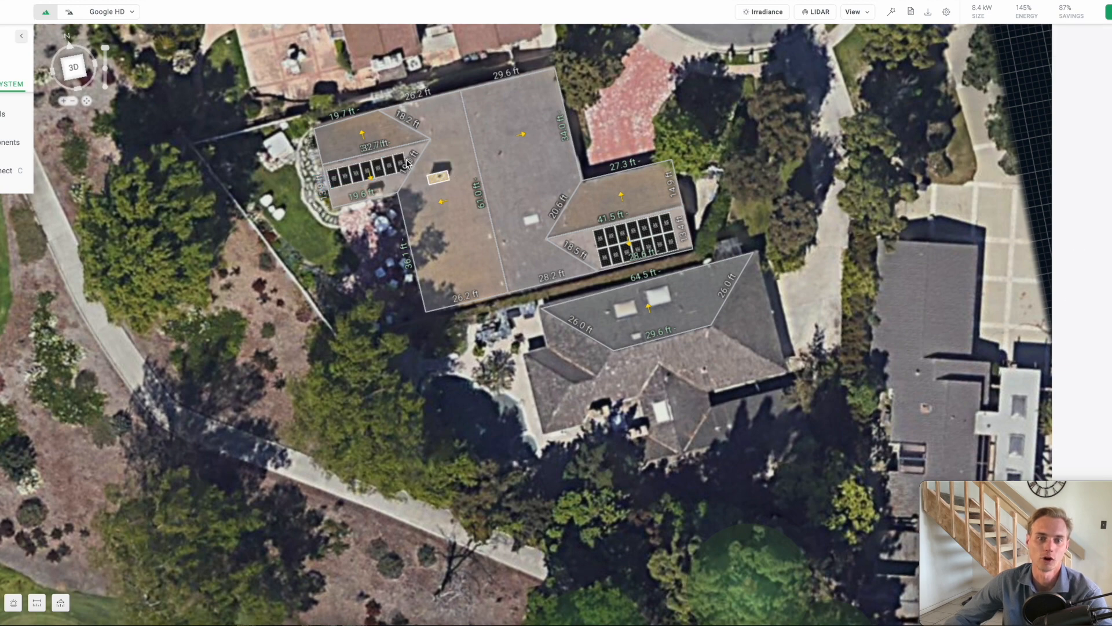
pyautogui.click(339, 197)
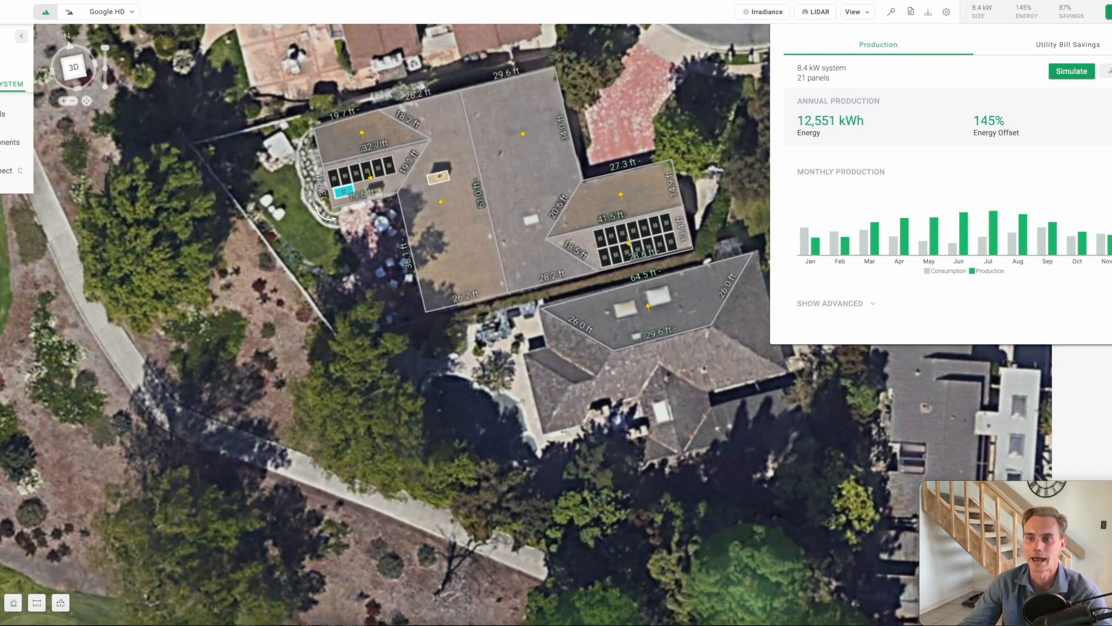
# - Re-simulate the 21-panel layout, now yielding 12,723 kWh yearly with a 147% offset
pyautogui.click(1071, 71)
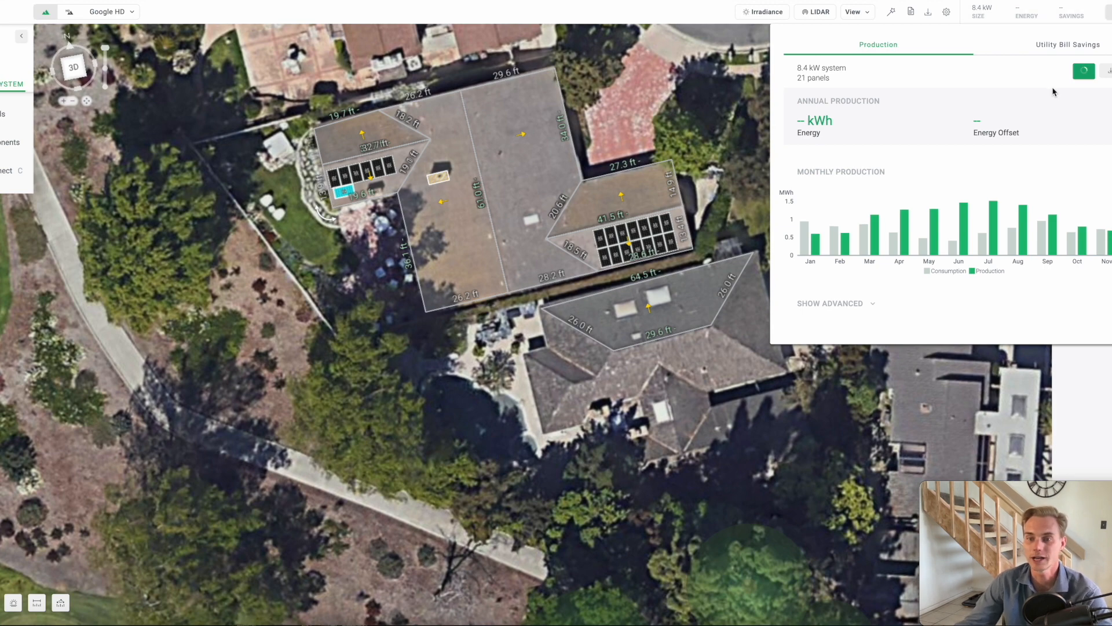
pyautogui.click(1083, 71)
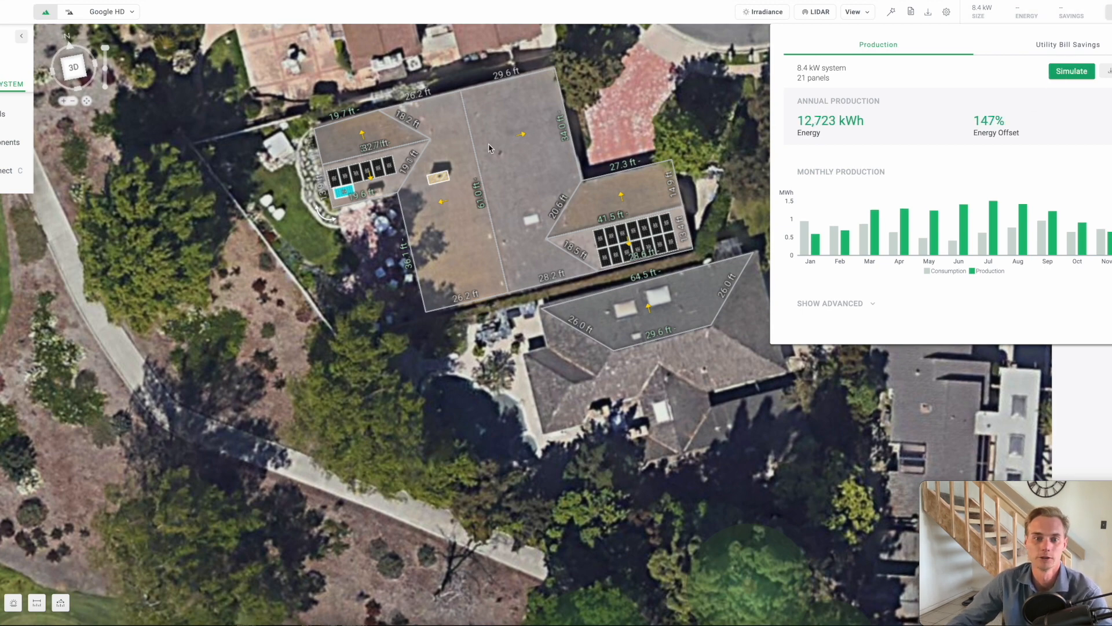
pyautogui.moveTo(800, 135)
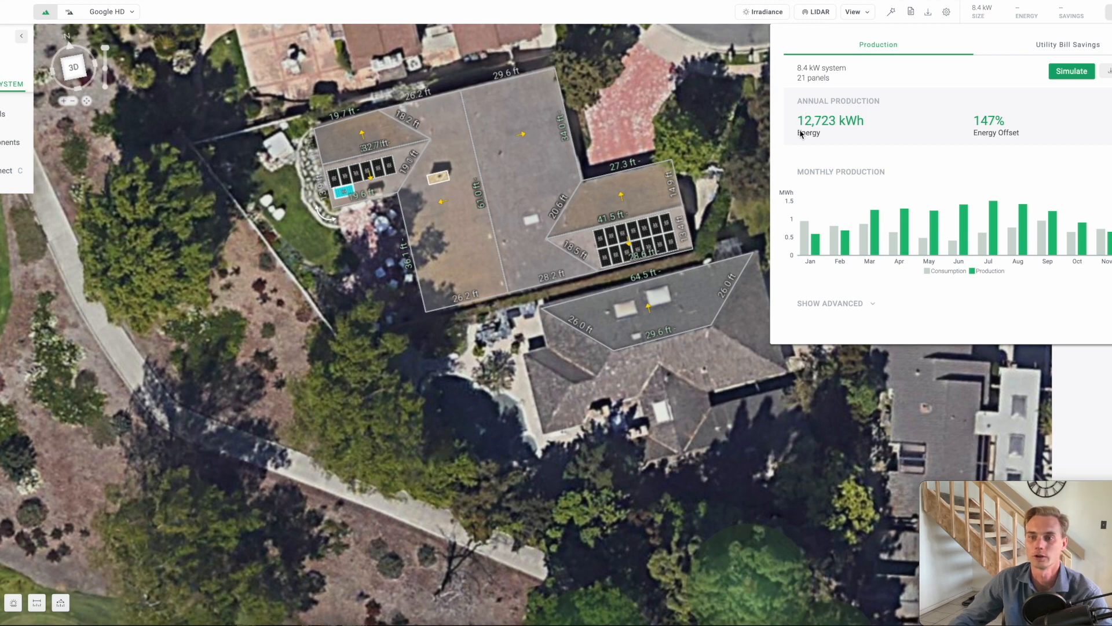
pyautogui.click(1071, 71)
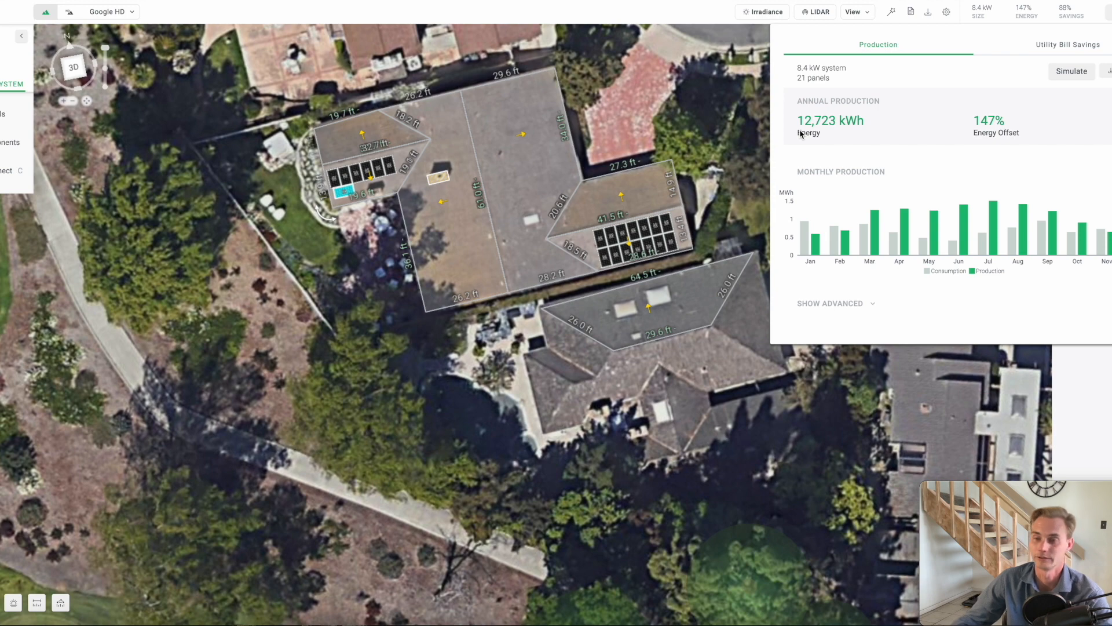
pyautogui.moveTo(754, 148)
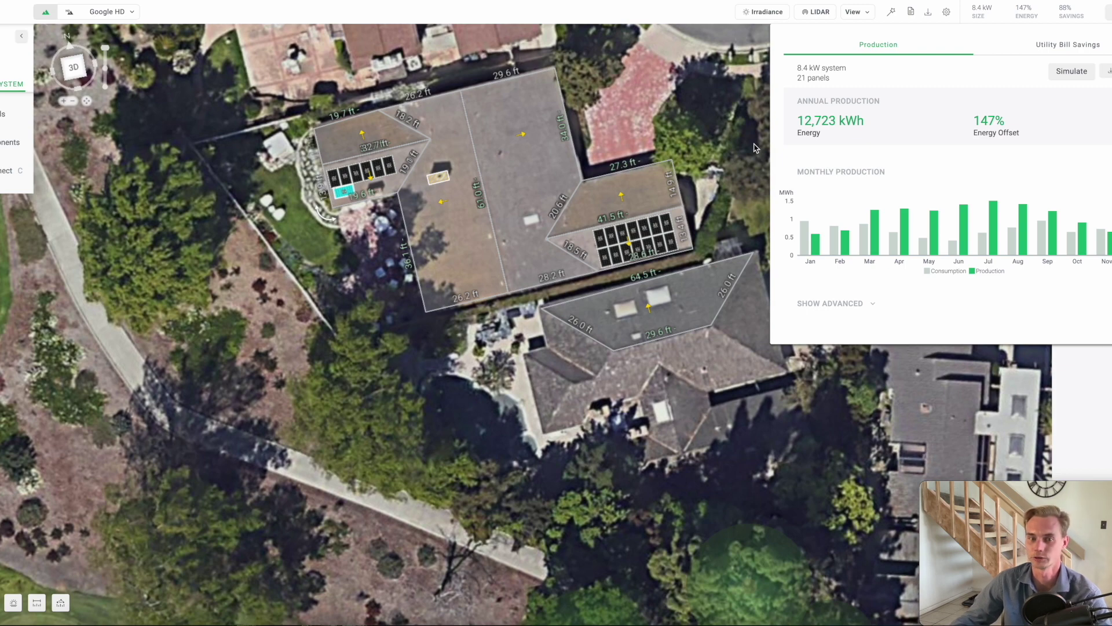
pyautogui.moveTo(740, 191)
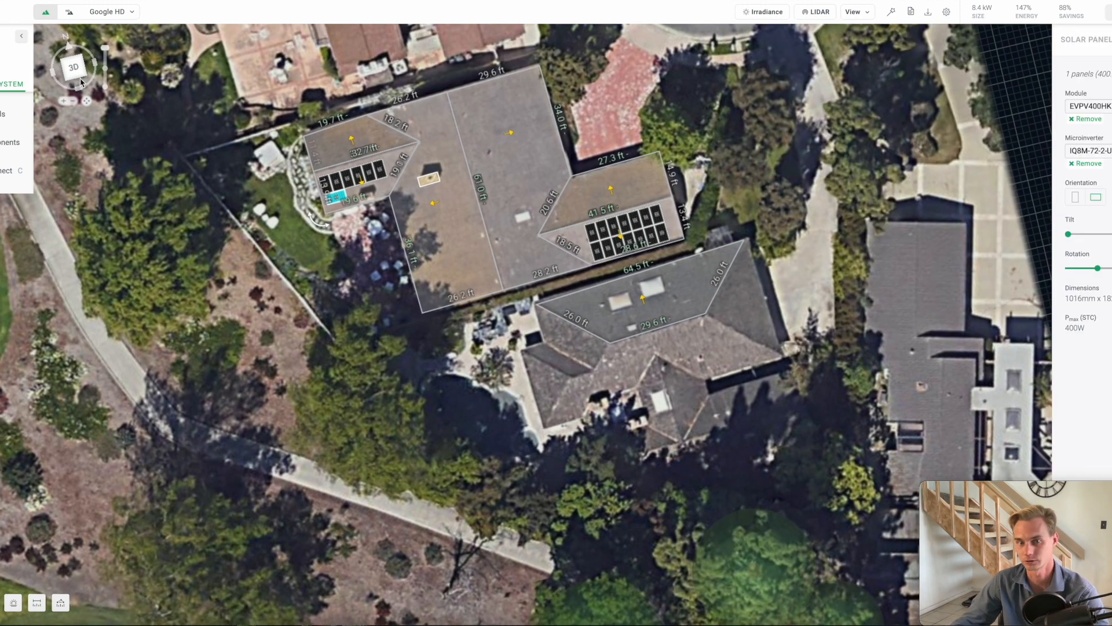
pyautogui.moveTo(270, 164)
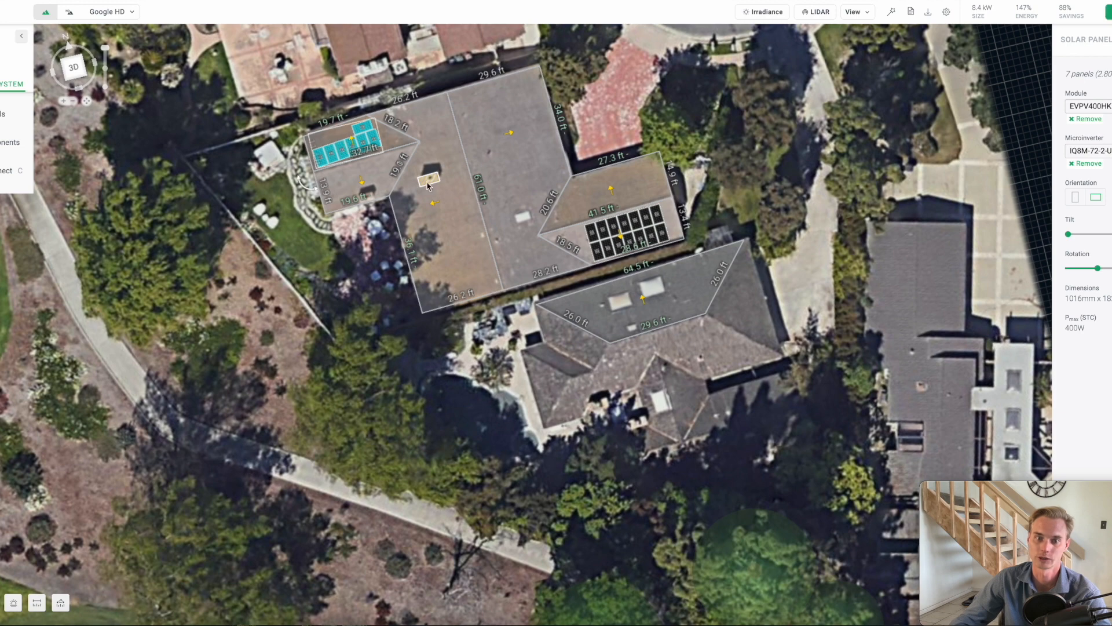
# - Shift the right-face panel group toward the upper edge of its roof face
pyautogui.click(614, 227)
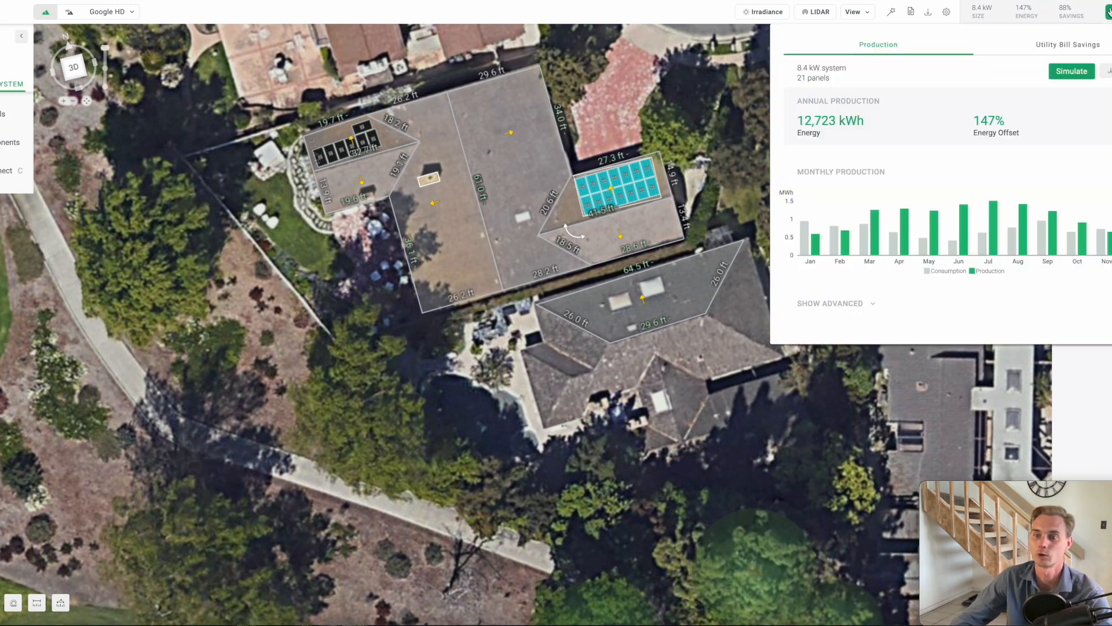
# - Re-simulate the shifted layout, now reporting 10,224 kWh yearly and a 118% offset
pyautogui.click(1071, 71)
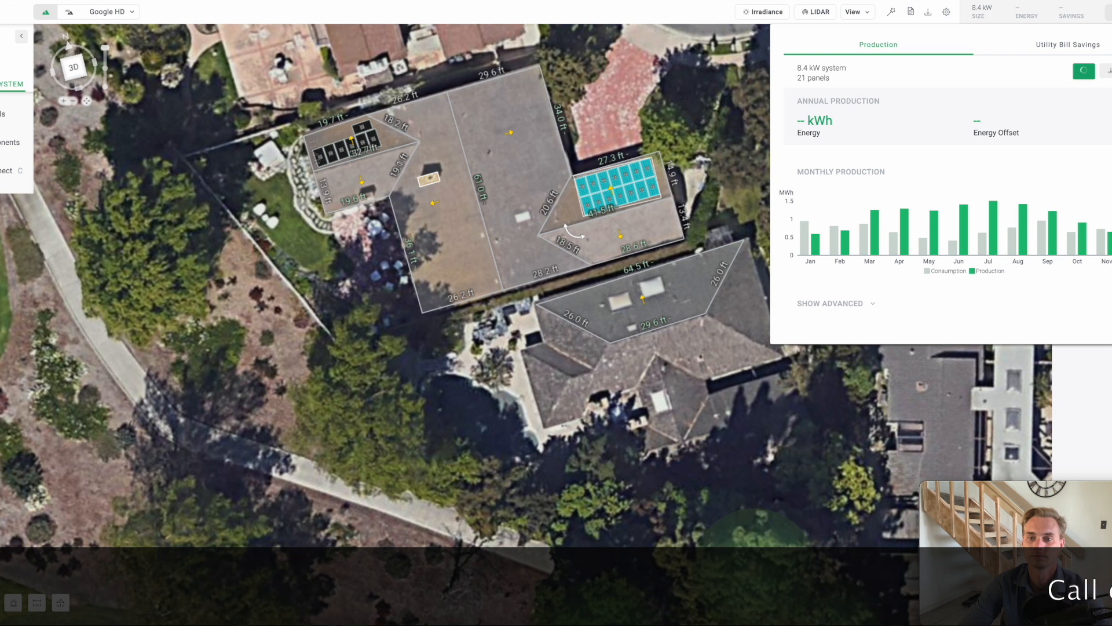
pyautogui.click(1083, 71)
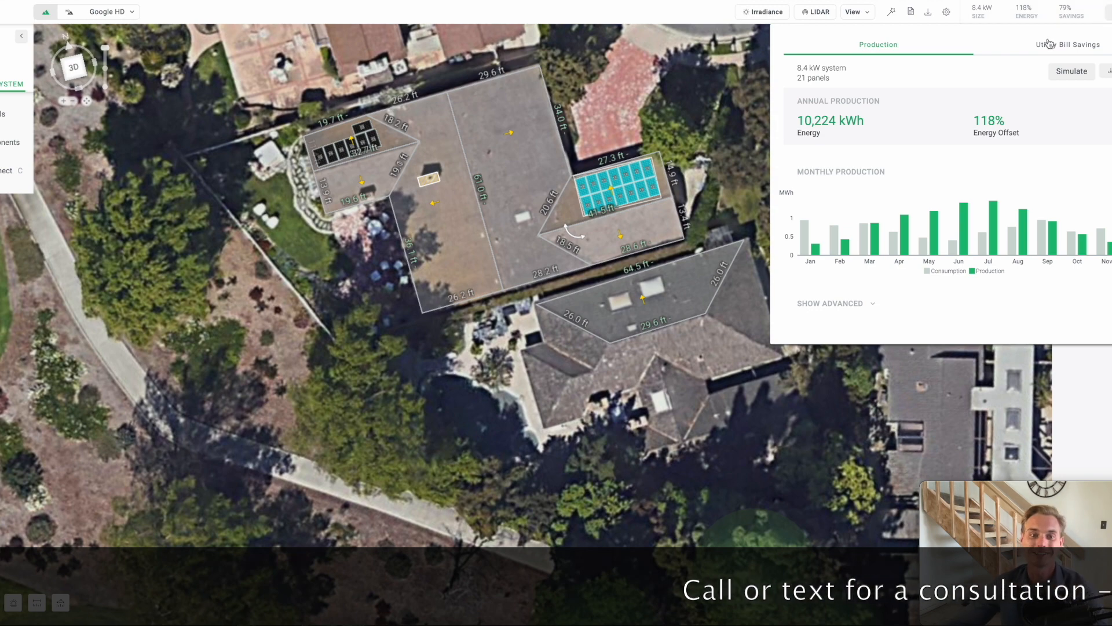
pyautogui.moveTo(803, 146)
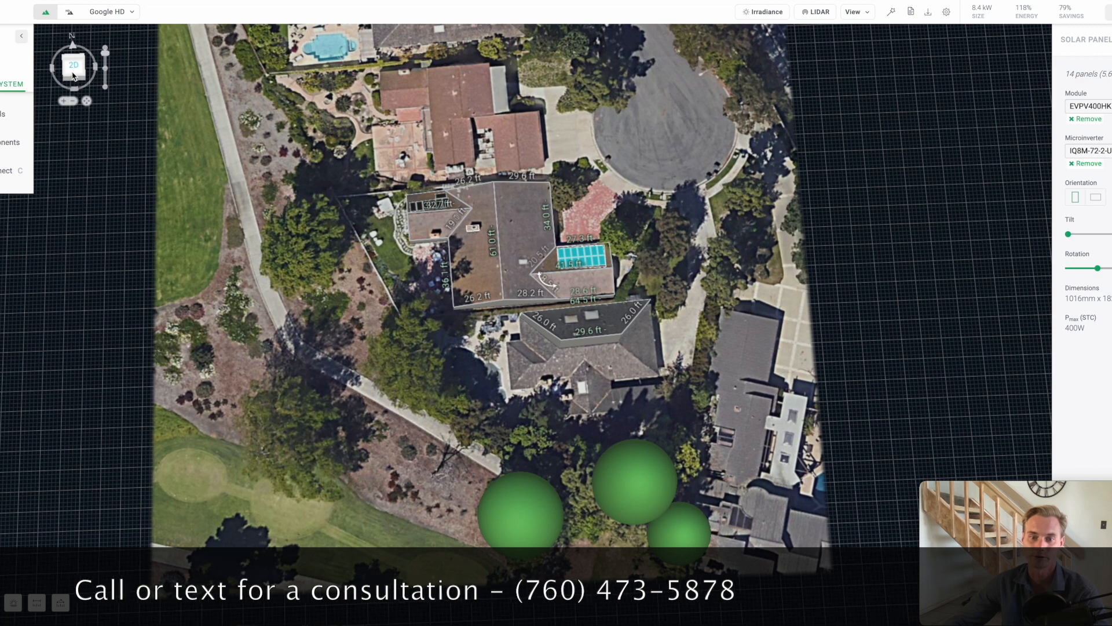
pyautogui.moveTo(724, 299)
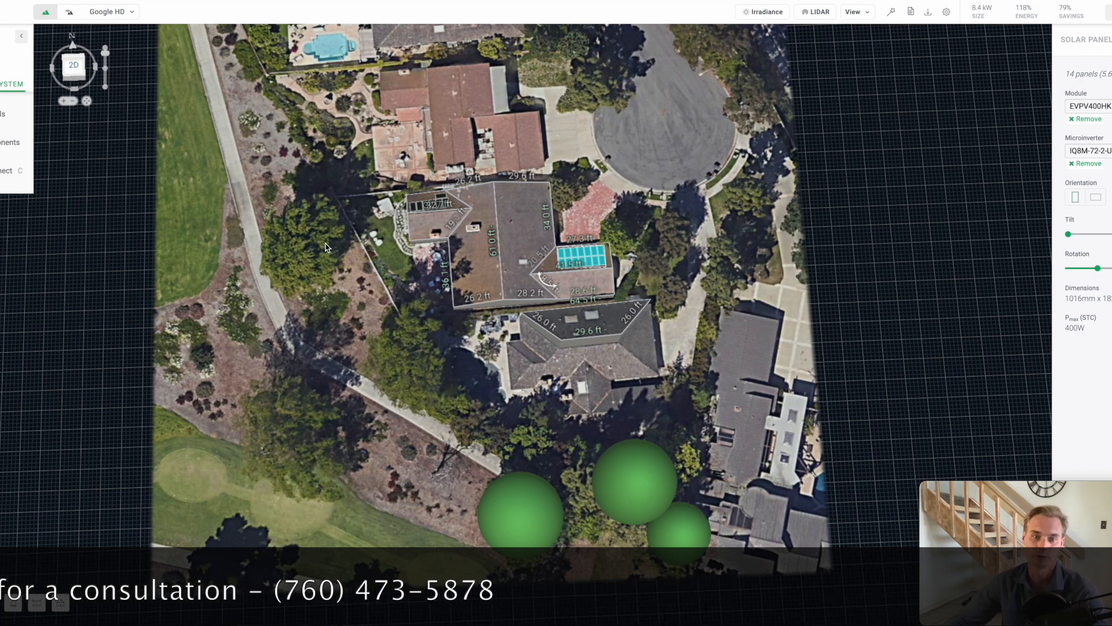
pyautogui.moveTo(335, 251)
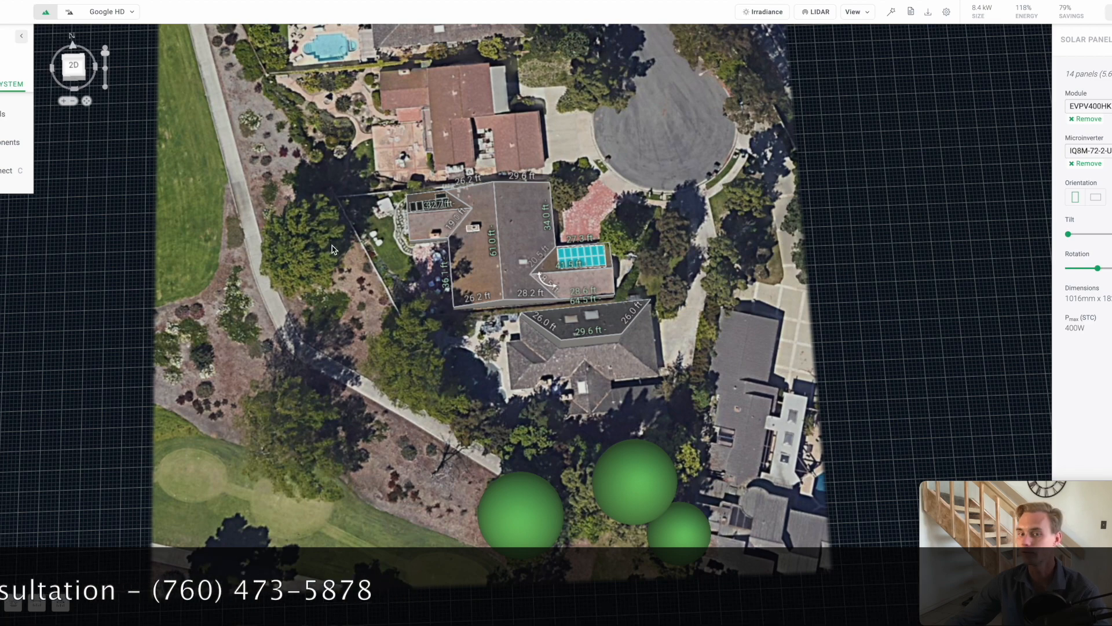
pyautogui.moveTo(41, 565)
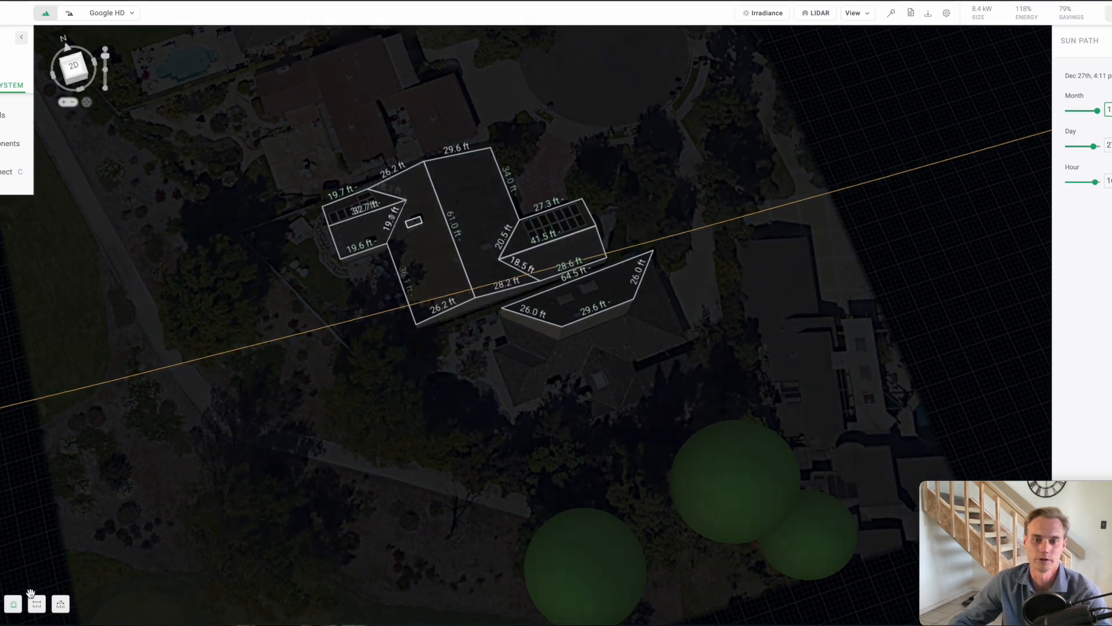
# - Leave the winter sun path shading view for the tilted 3D site
pyautogui.click(12, 602)
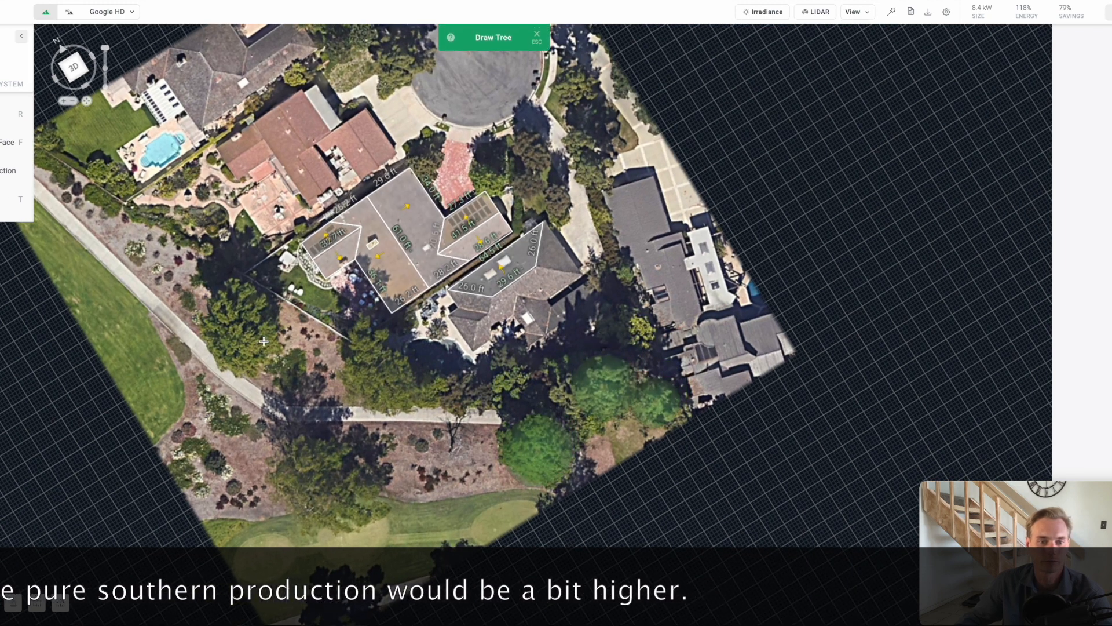
# - Place shade trees south and north-east of the house
pyautogui.click(237, 327)
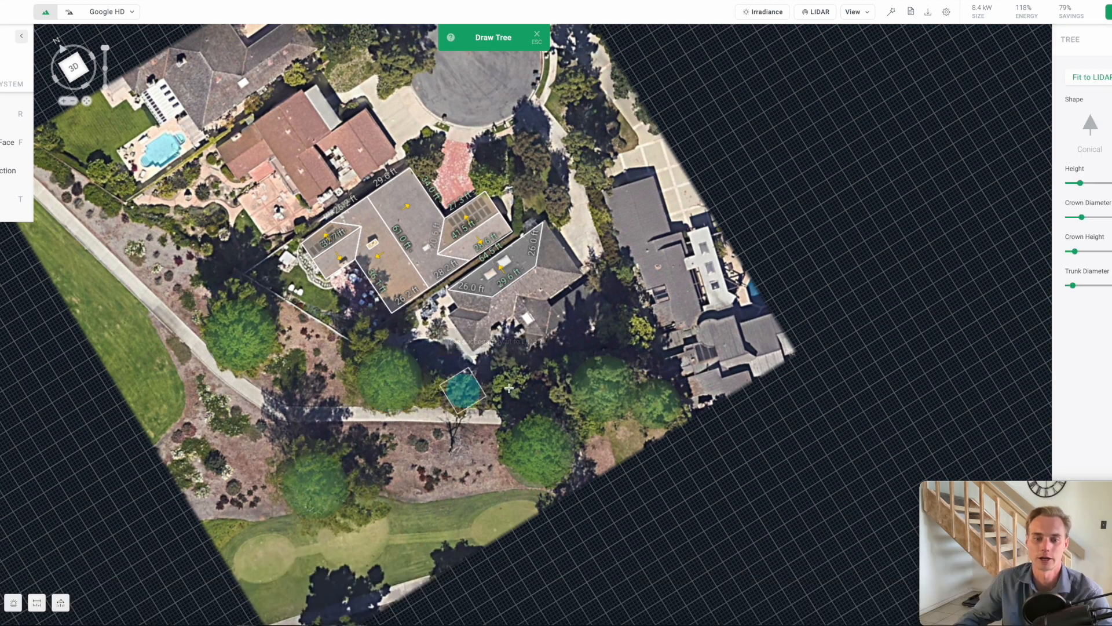
pyautogui.click(1091, 76)
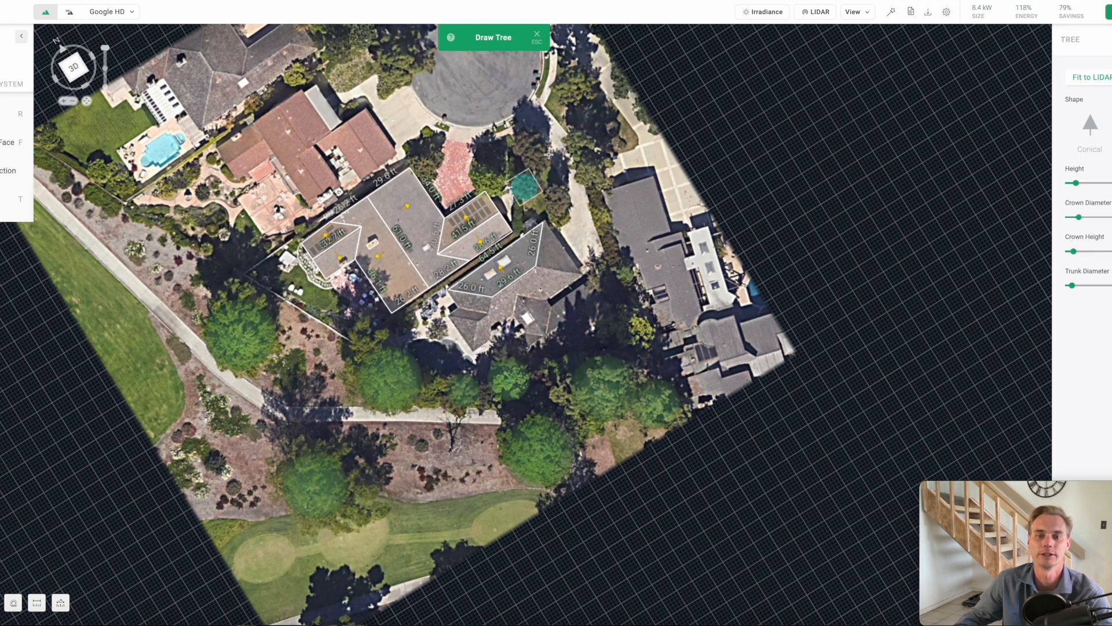
pyautogui.click(1092, 76)
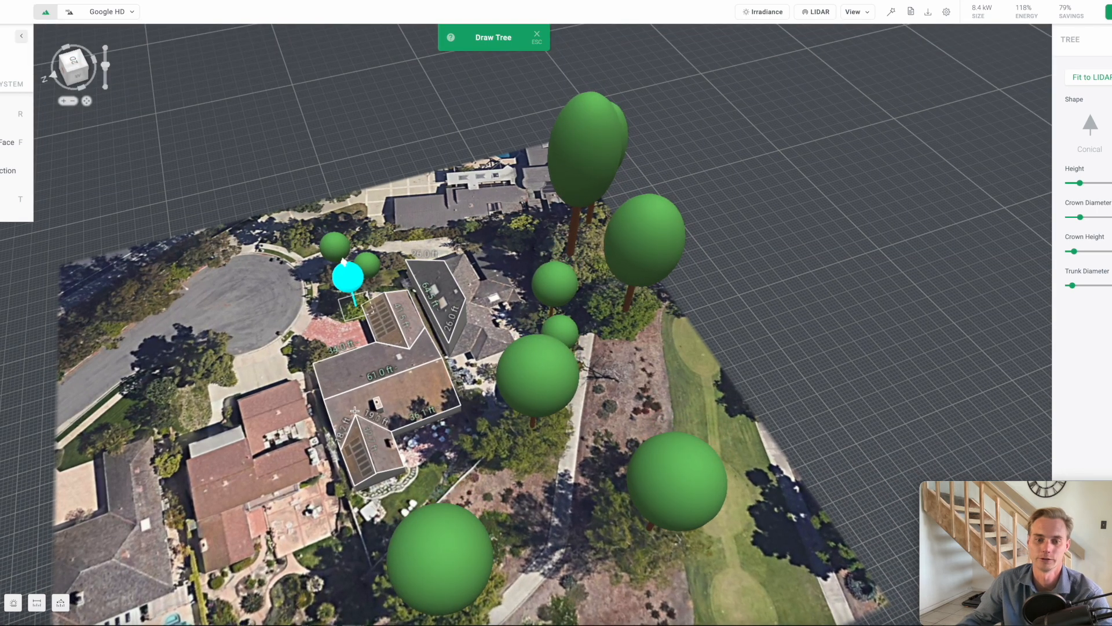
pyautogui.moveTo(127, 68)
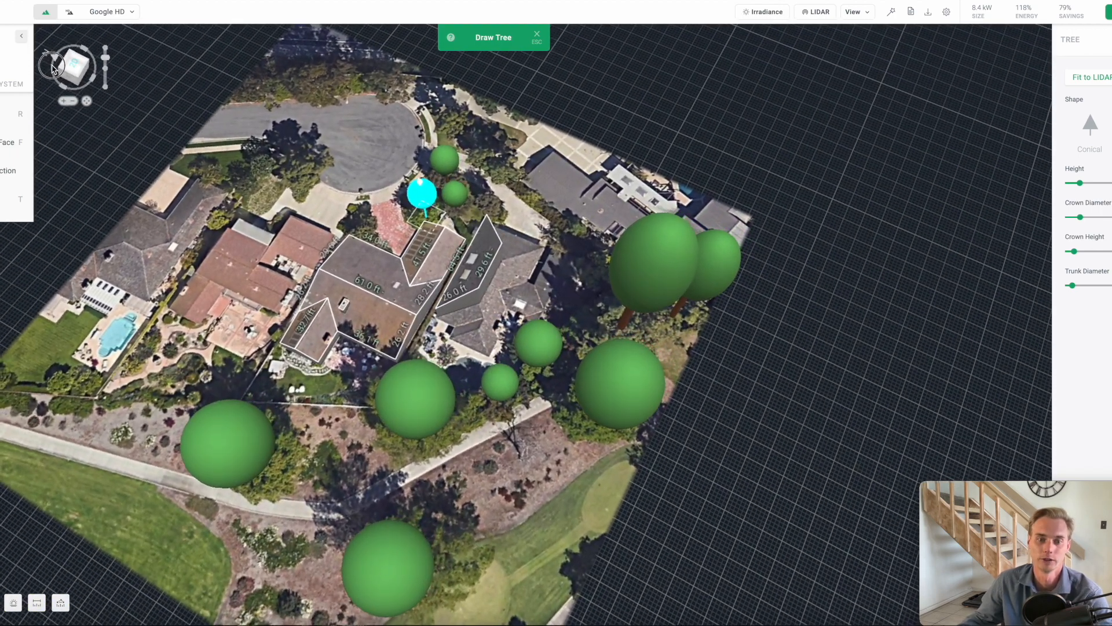
# - Switch to the straight-down top view and return to the System design panel
pyautogui.click(68, 67)
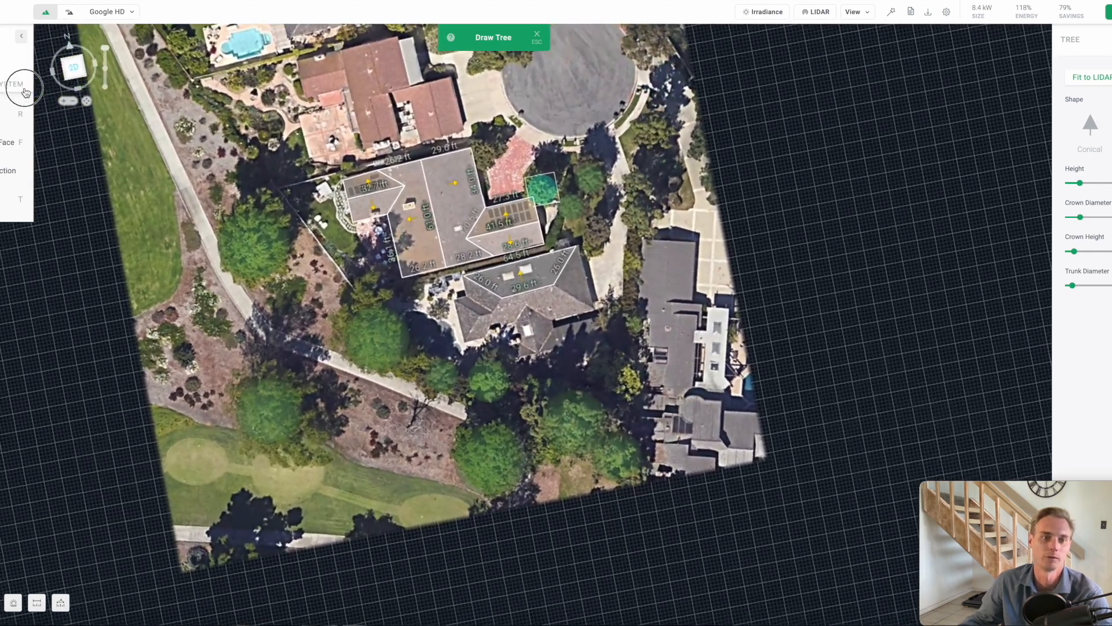
pyautogui.click(73, 67)
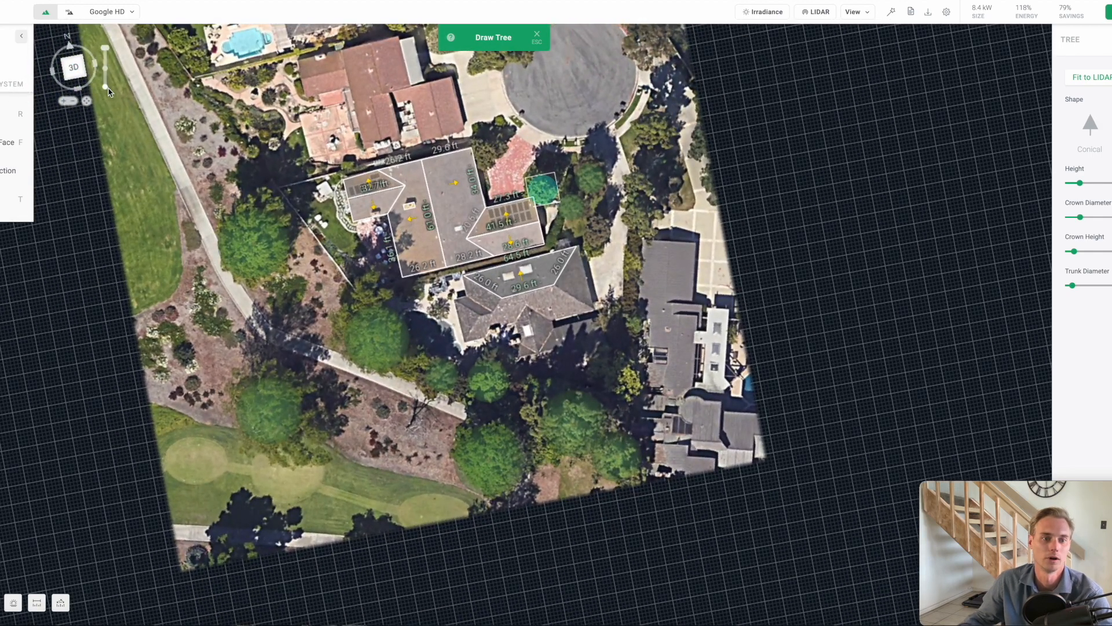
pyautogui.moveTo(96, 81)
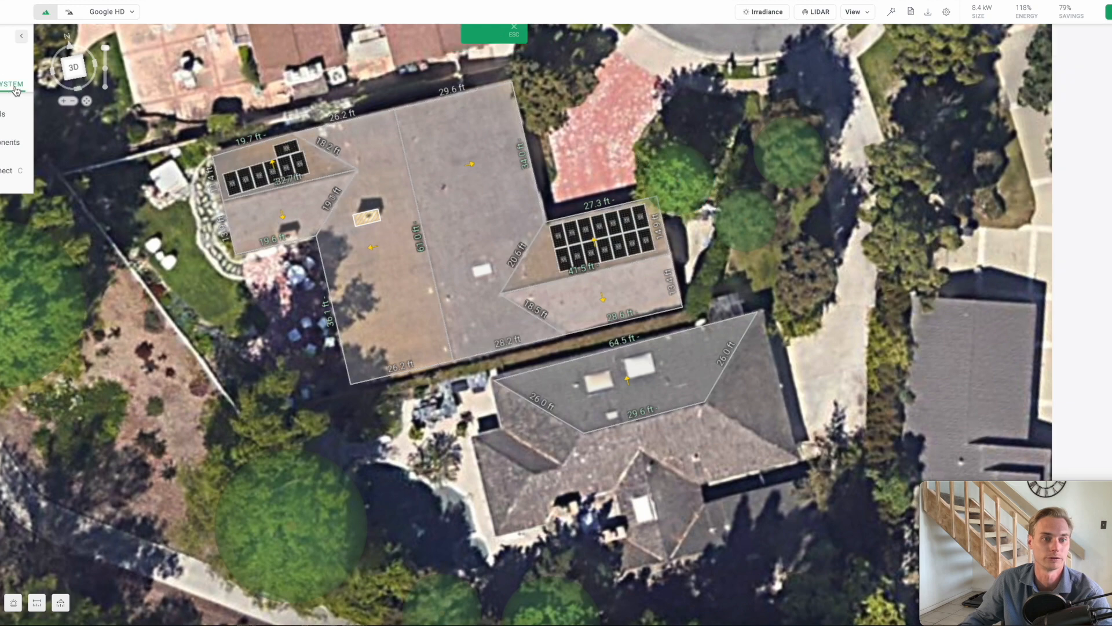
# - Drag the small-face panels into one 21-panel block on the large western face, nudged slightly down
pyautogui.click(274, 170)
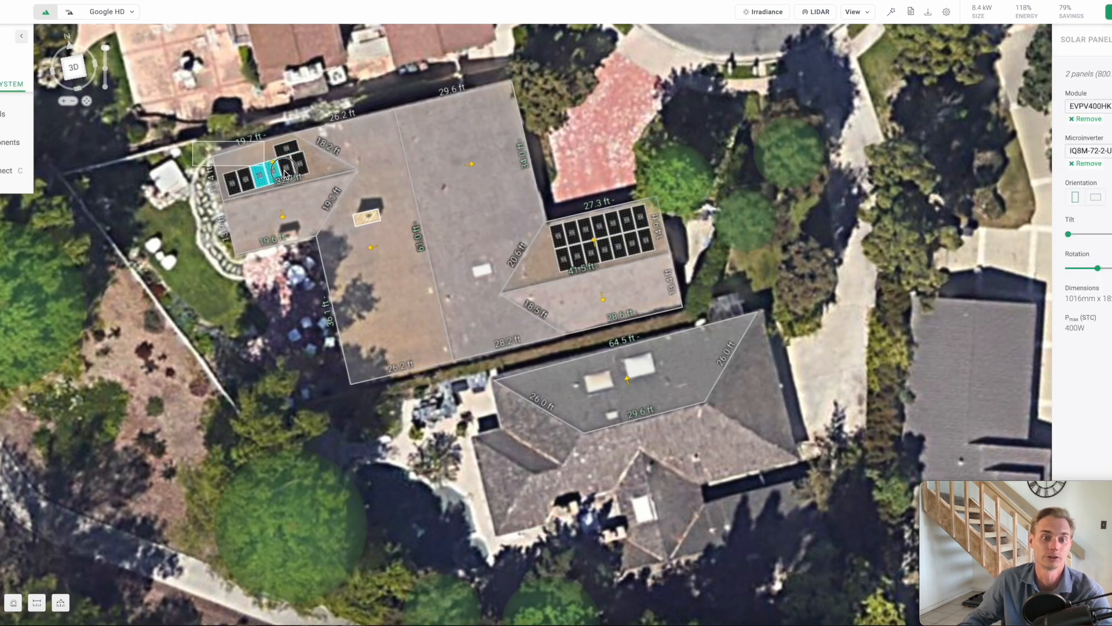
pyautogui.moveTo(273, 170); pyautogui.dragTo(400, 267)
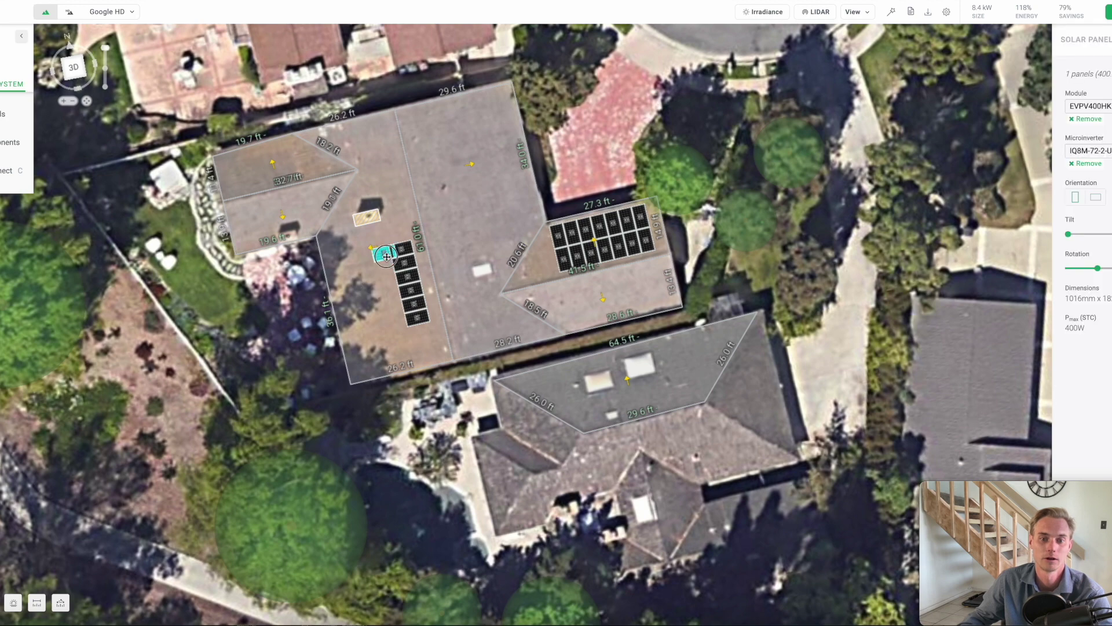
pyautogui.click(592, 244)
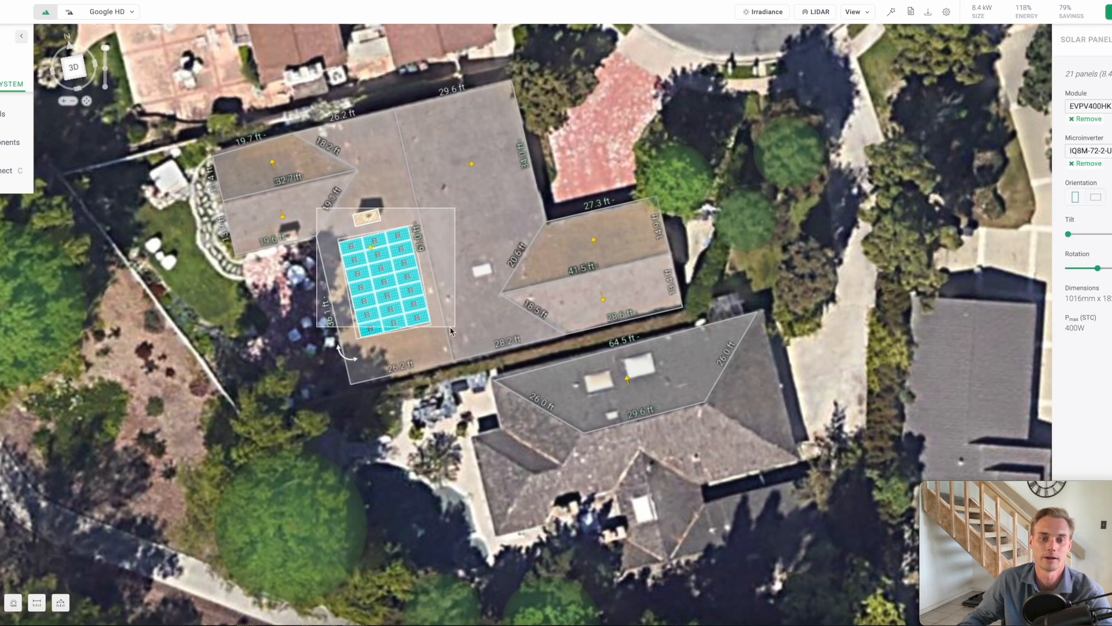
pyautogui.moveTo(383, 277); pyautogui.dragTo(383, 298)
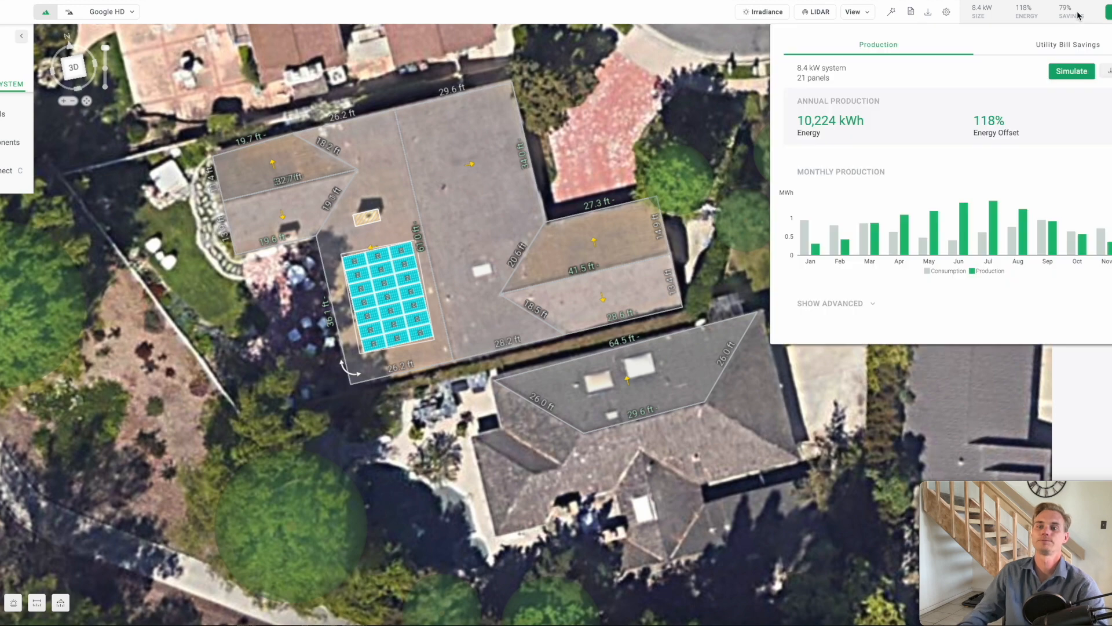
# - Re-simulate the 8.4 kW, 21-panel system to 121% offset and dismiss the summary
pyautogui.click(1071, 70)
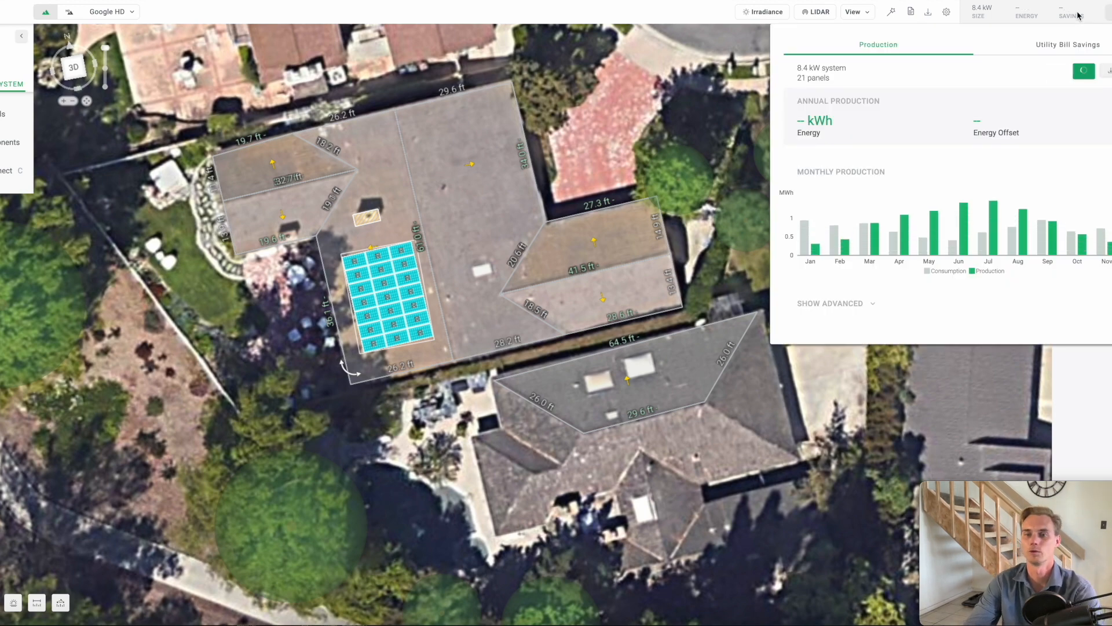
pyautogui.click(1082, 70)
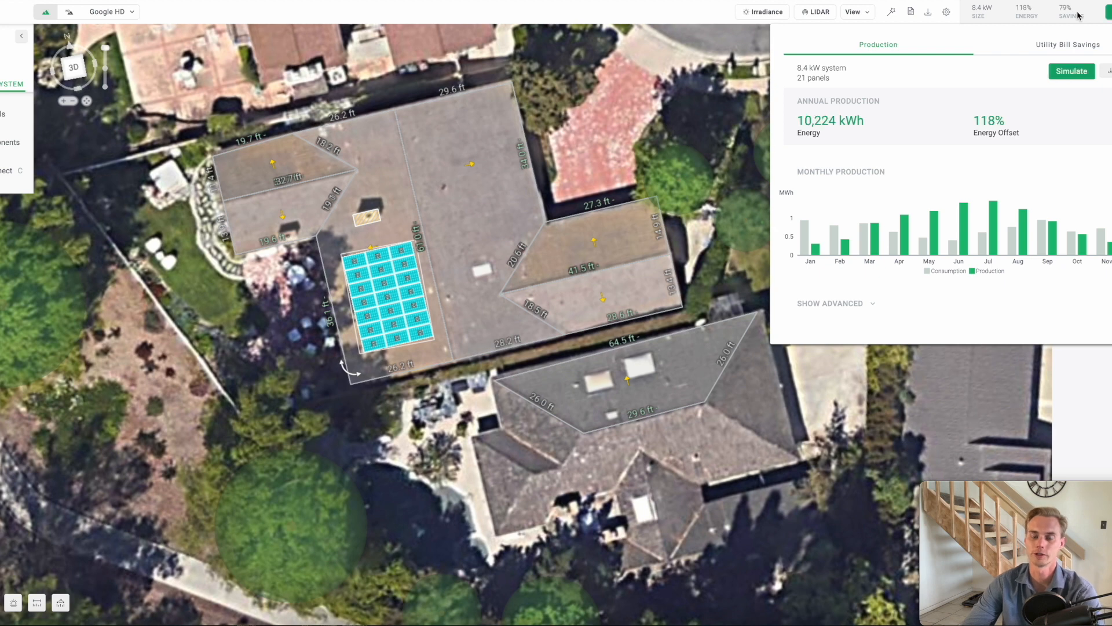
pyautogui.click(1071, 71)
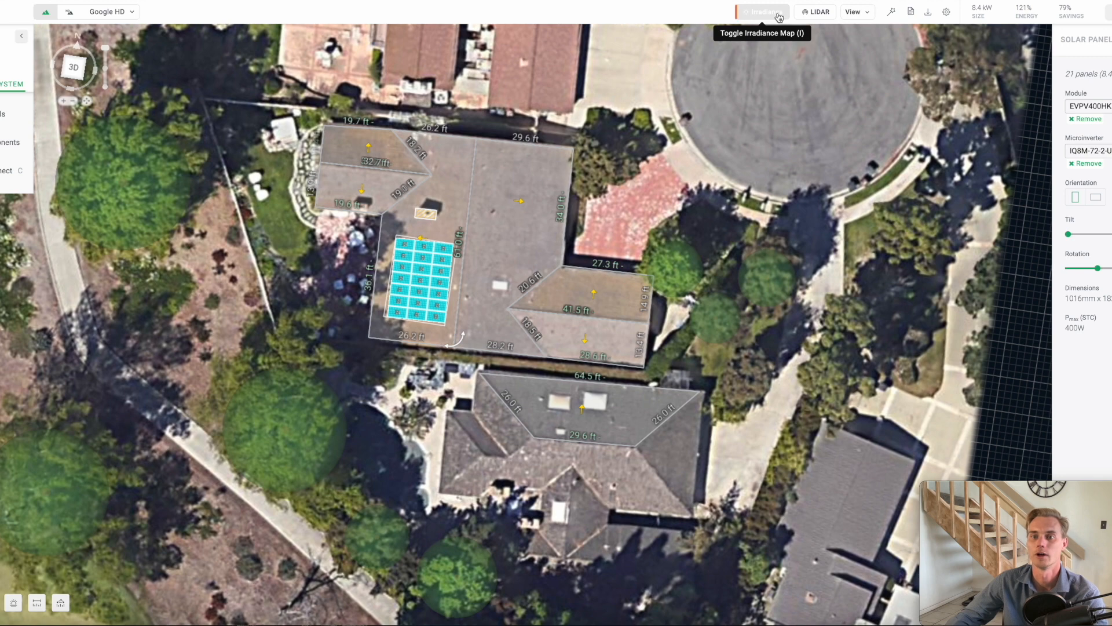
pyautogui.moveTo(493, 147)
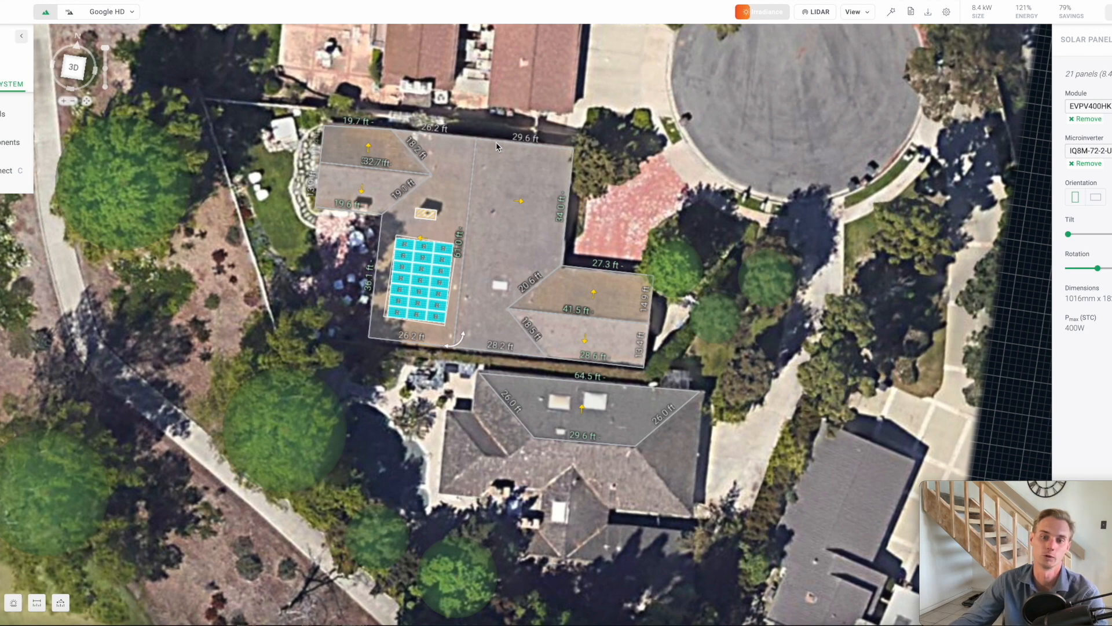
# - Switch on the irradiance map to colour the roof faces by sun exposure
pyautogui.click(762, 11)
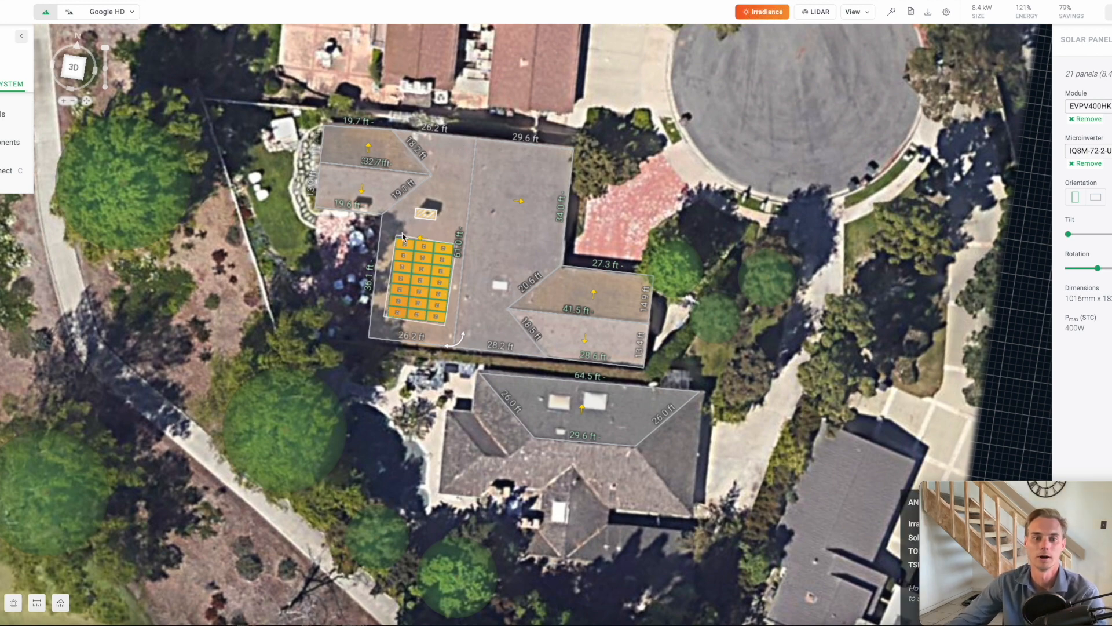
pyautogui.click(762, 12)
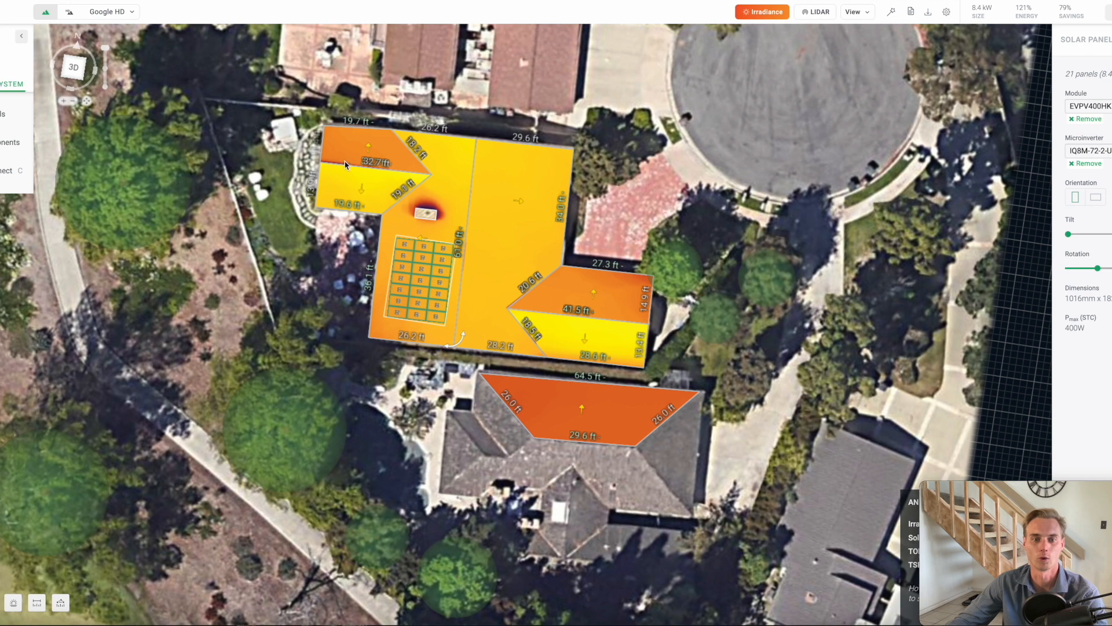
pyautogui.moveTo(551, 305)
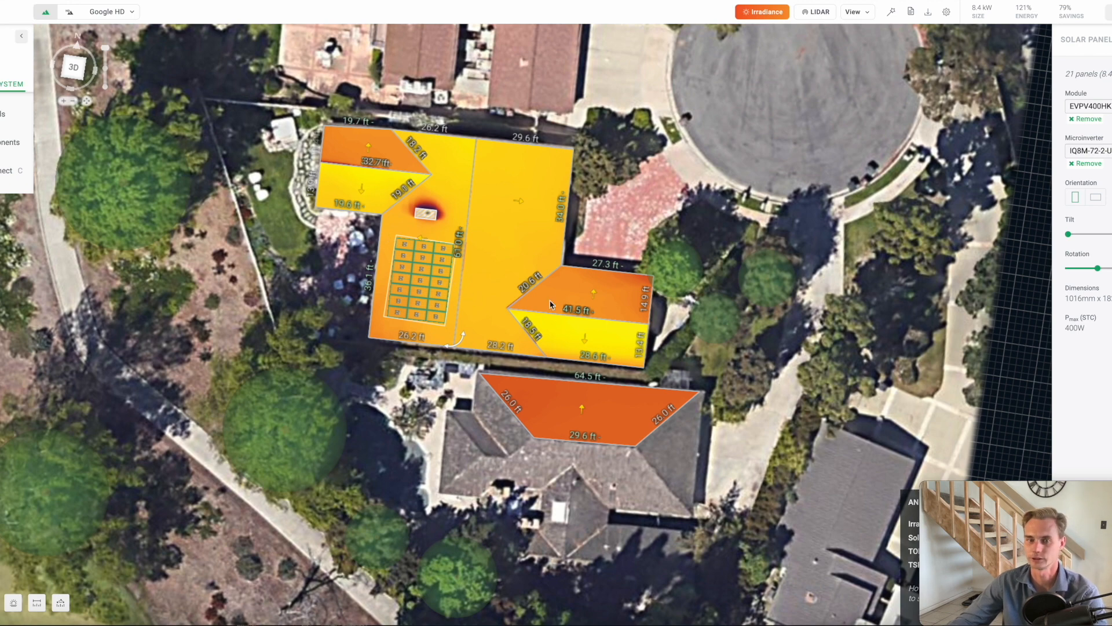
pyautogui.moveTo(469, 299)
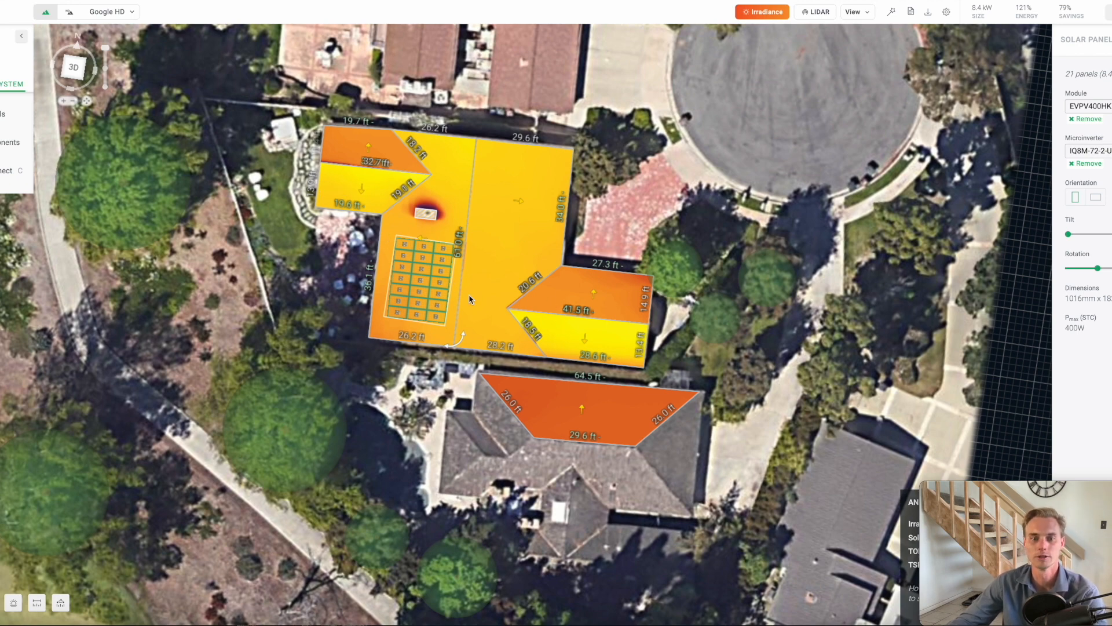
pyautogui.moveTo(558, 338)
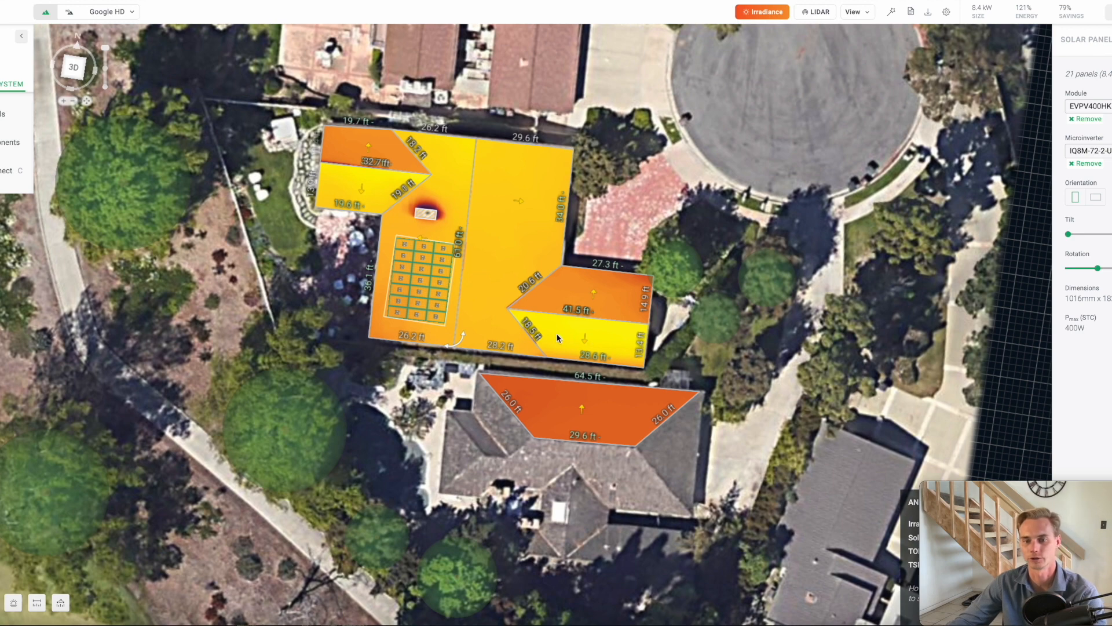
pyautogui.moveTo(358, 186)
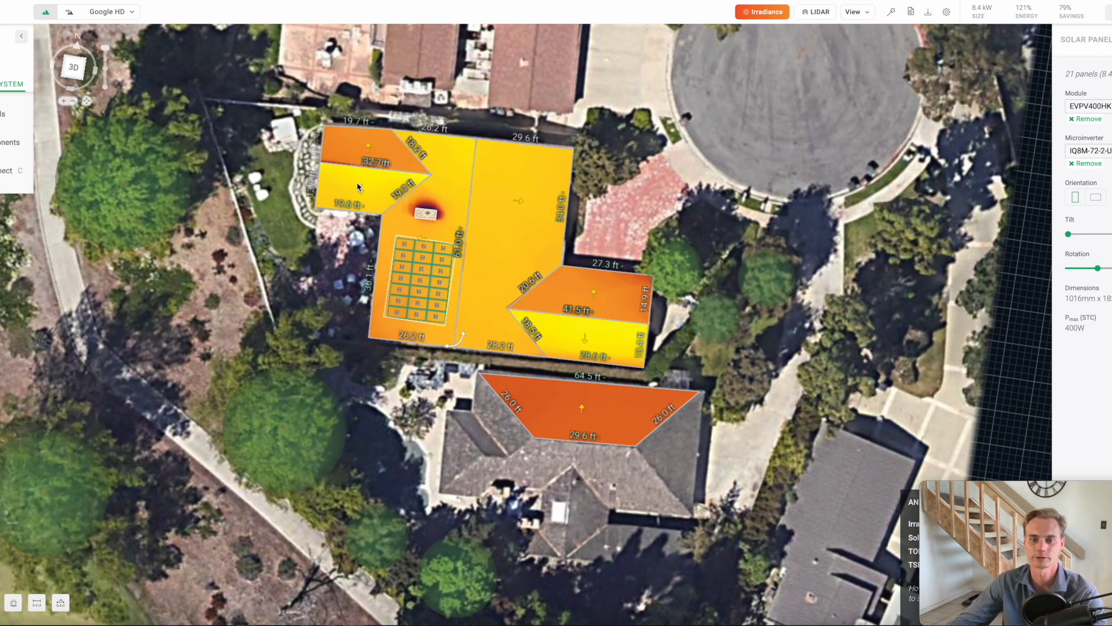
pyautogui.moveTo(567, 288)
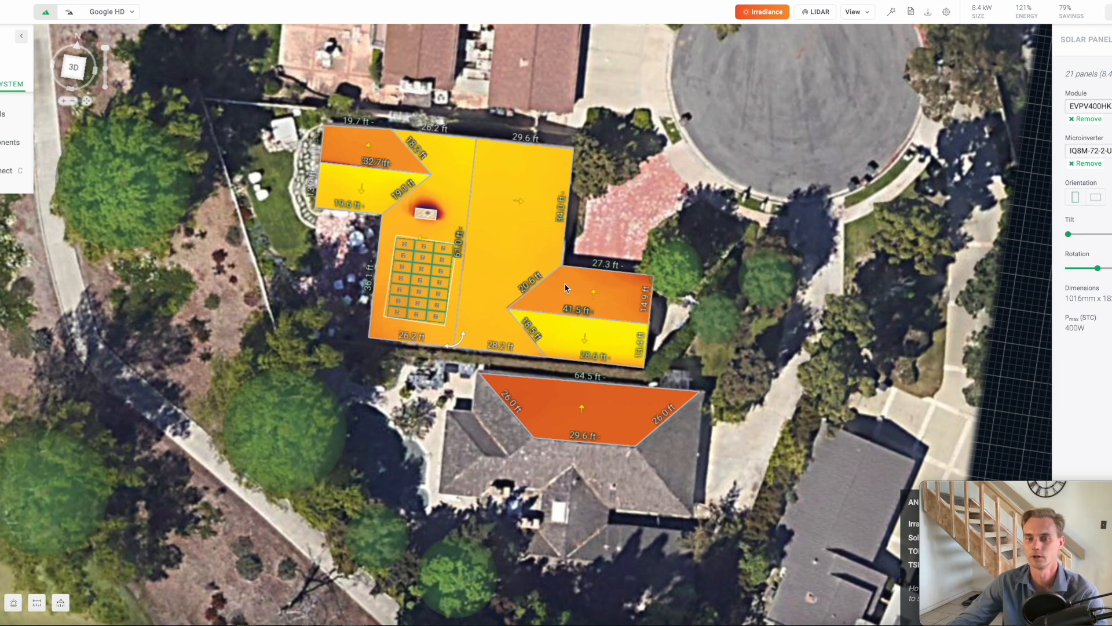
pyautogui.moveTo(358, 141)
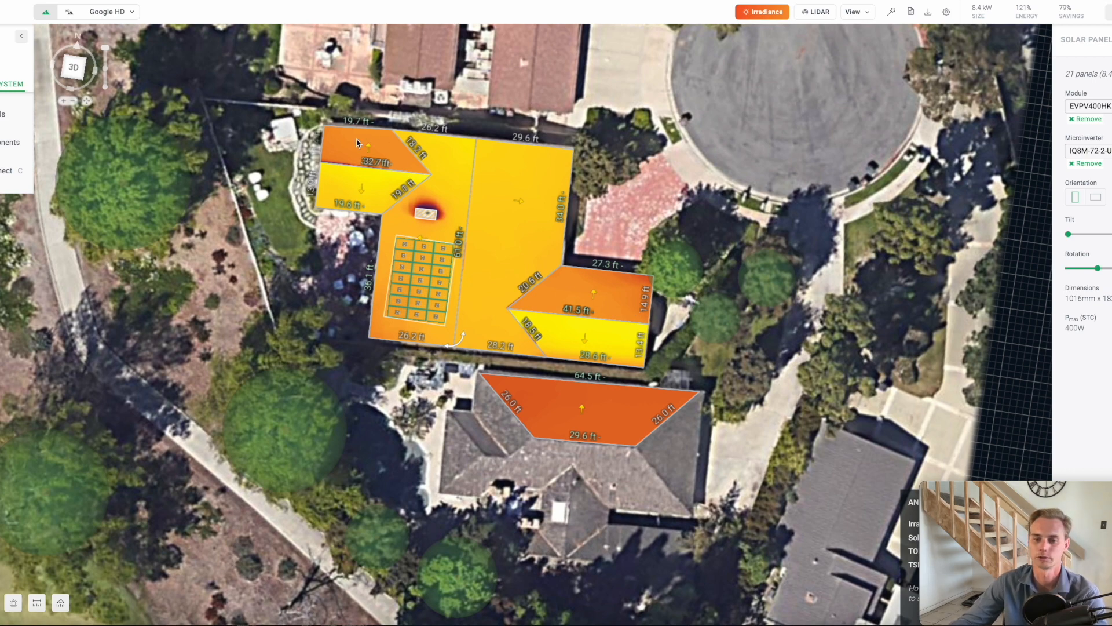
pyautogui.moveTo(365, 147)
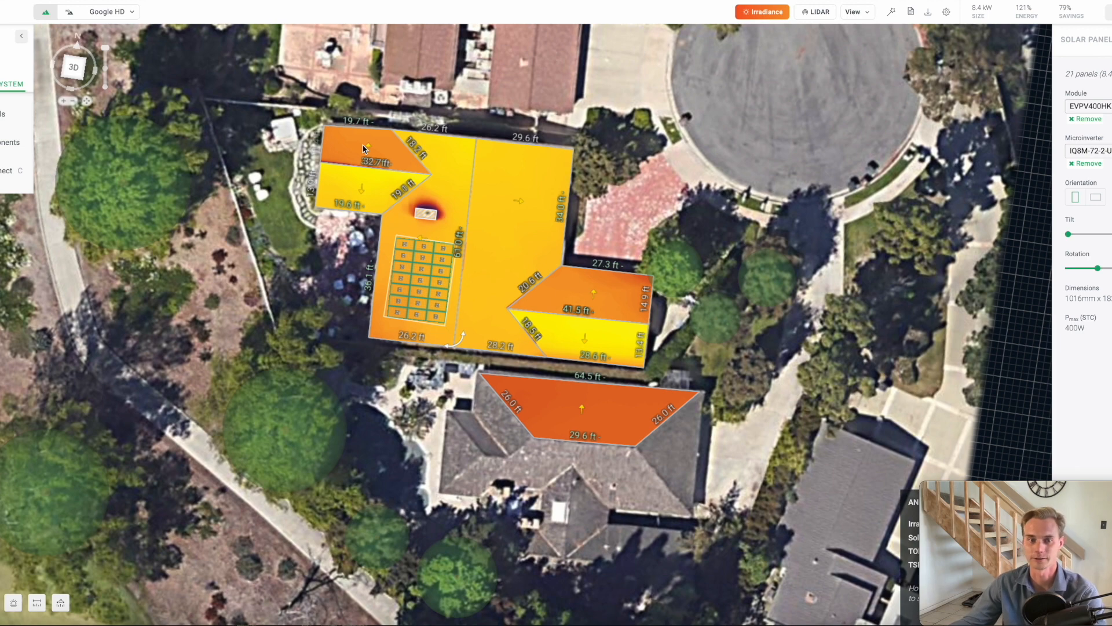
pyautogui.moveTo(180, 120)
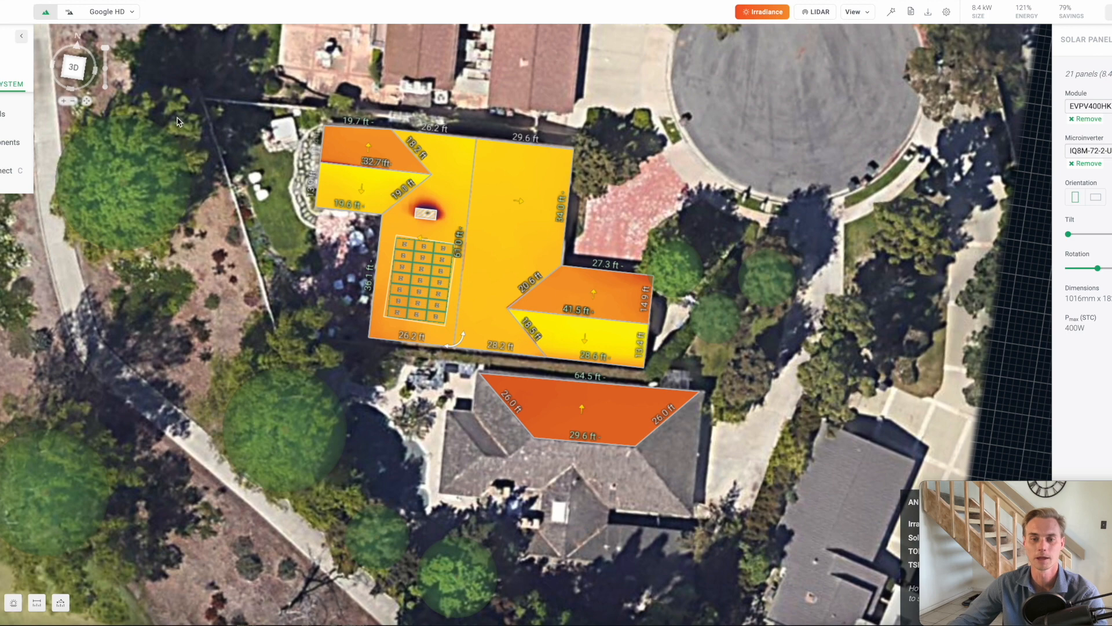
pyautogui.moveTo(157, 118)
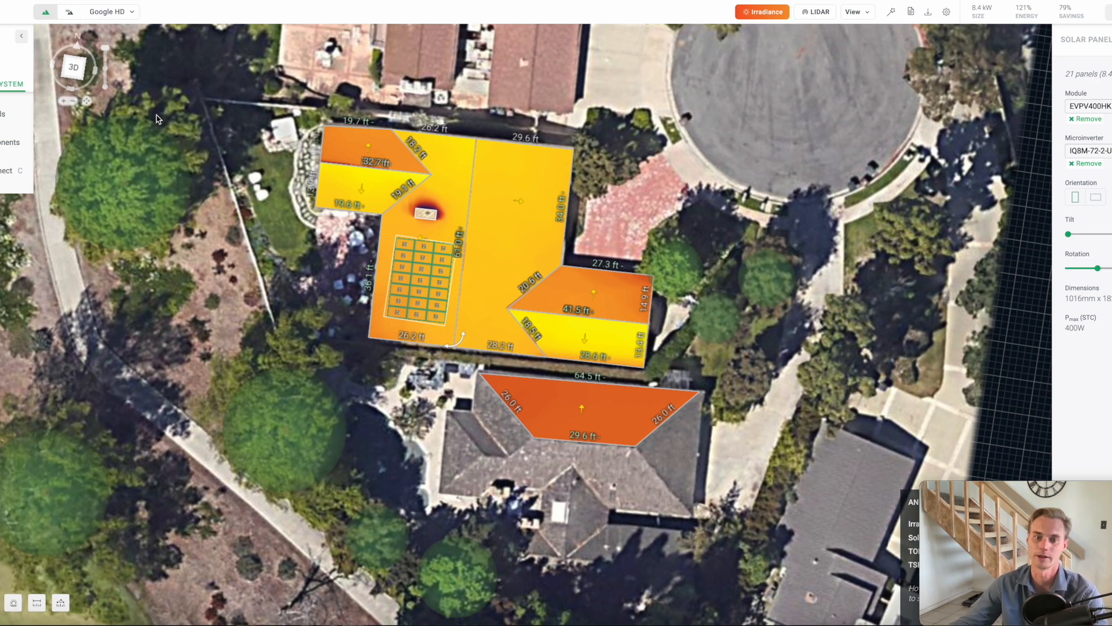
pyautogui.moveTo(168, 135)
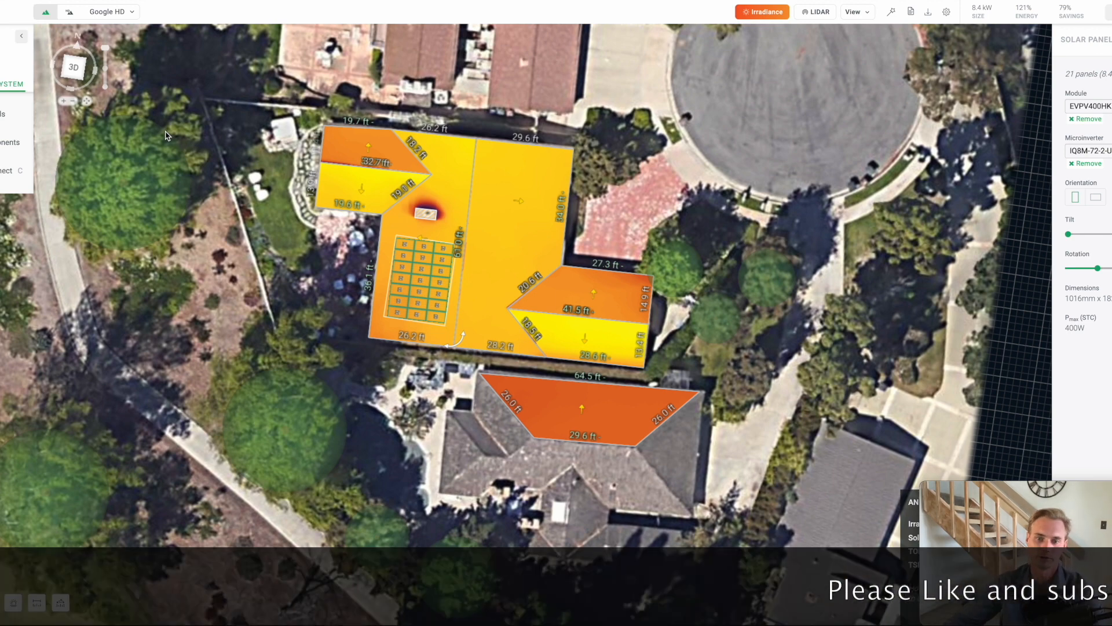
# - Hide the irradiance heat map and reset to plain aerial view of the 21-panel, 8.4 kW layout
pyautogui.click(762, 12)
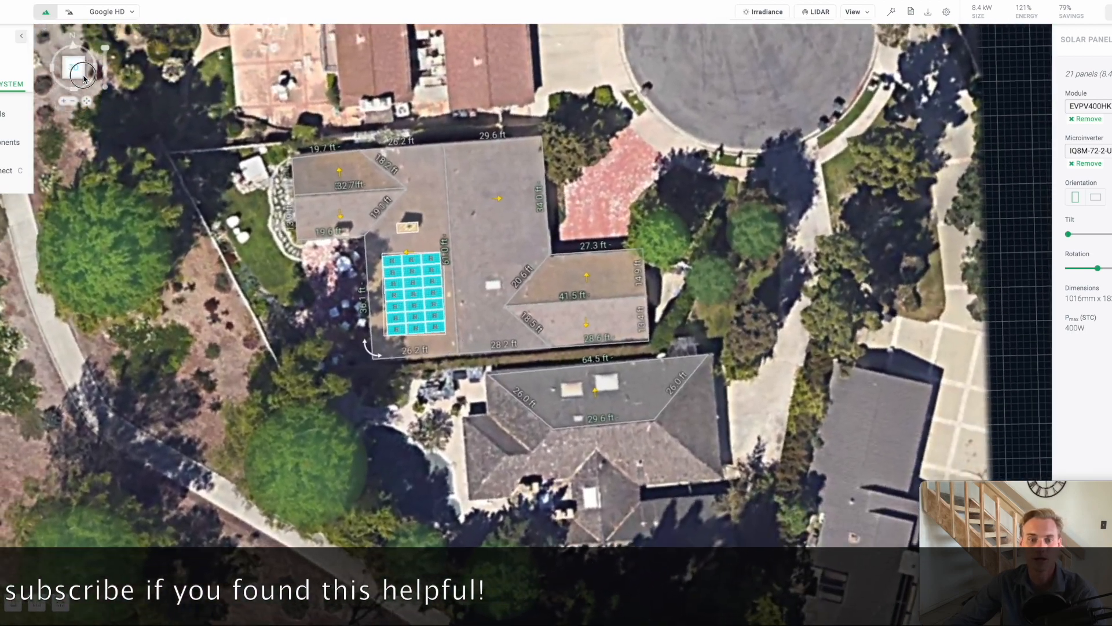
pyautogui.click(73, 67)
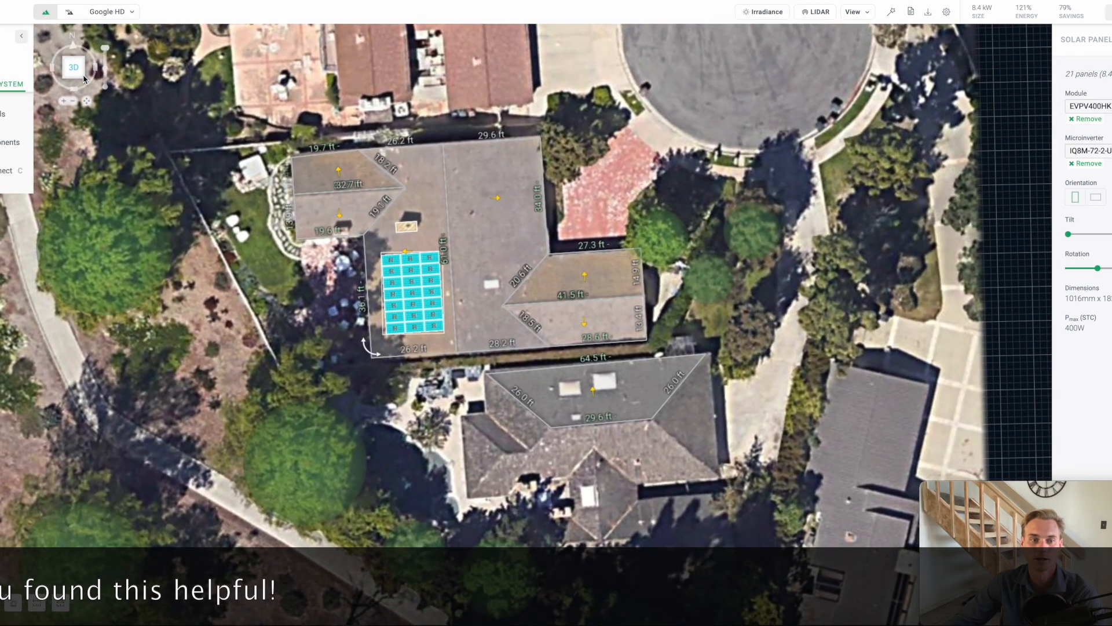